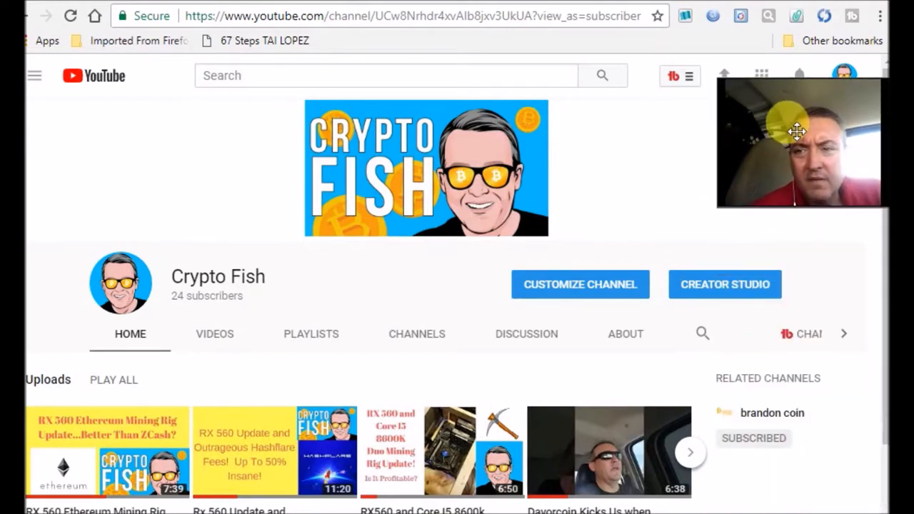
pyautogui.moveTo(605, 190)
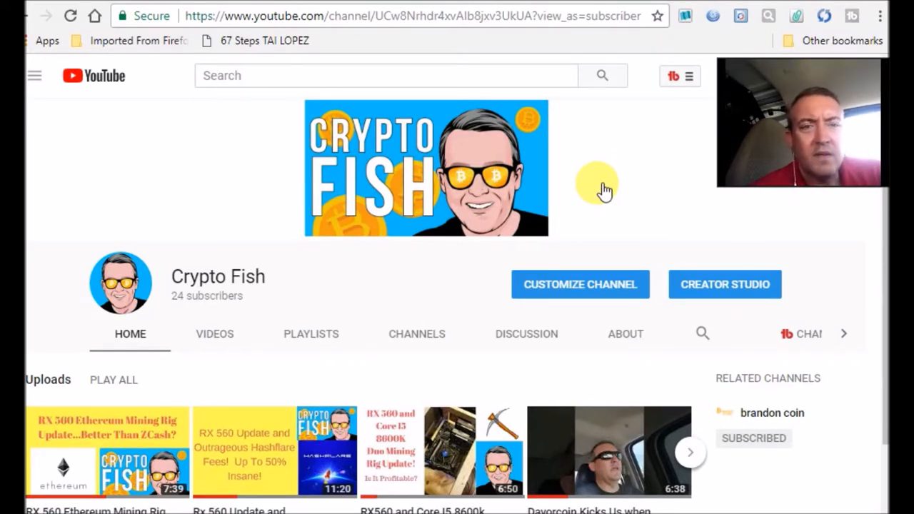
pyautogui.moveTo(186, 53)
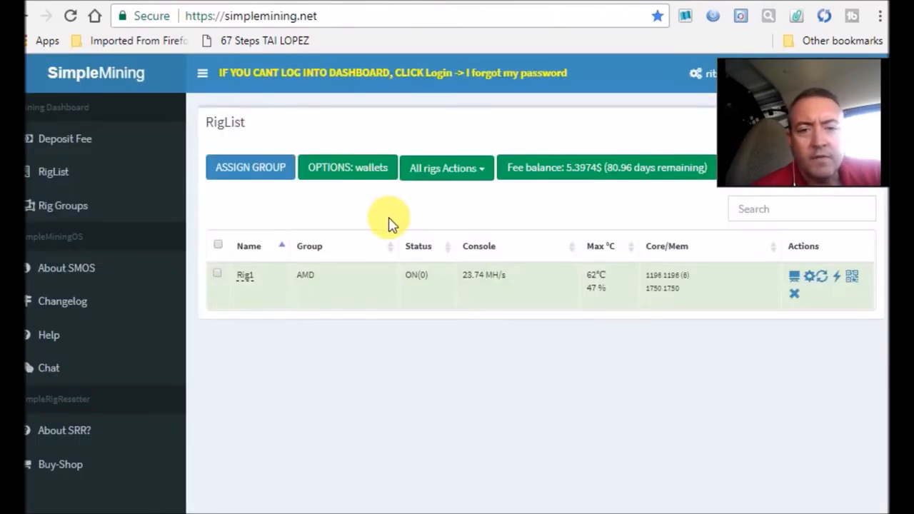
pyautogui.moveTo(484, 274)
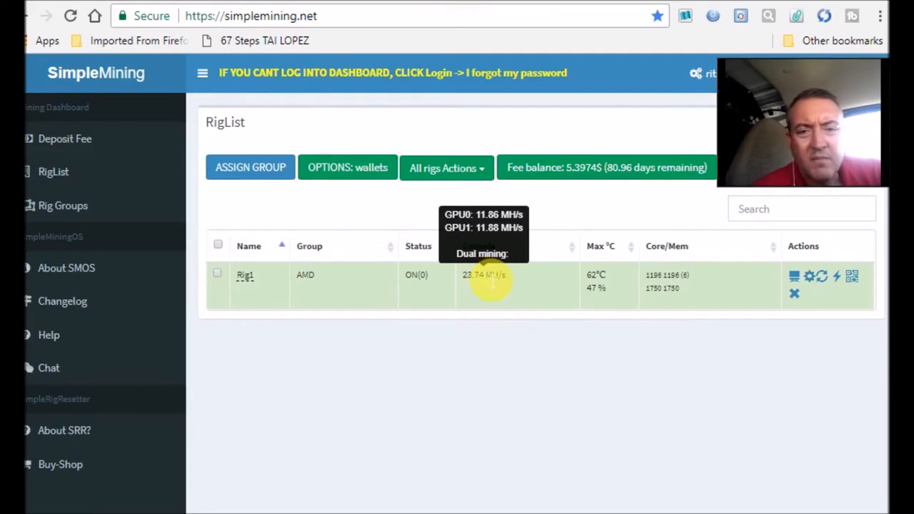
pyautogui.moveTo(421, 322)
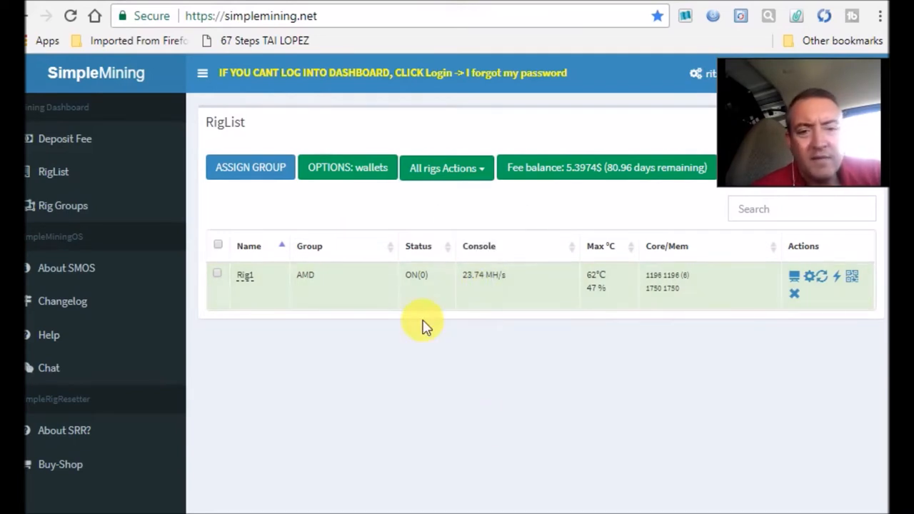
pyautogui.moveTo(424, 315)
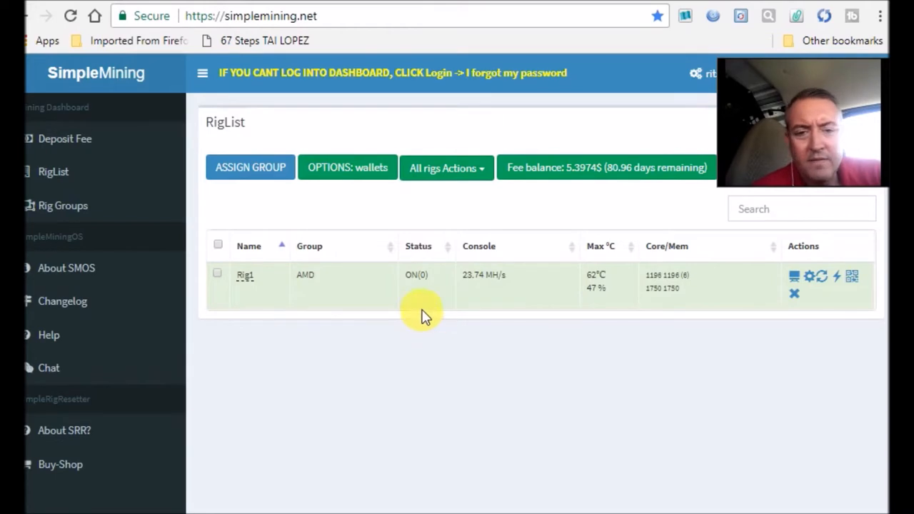
pyautogui.moveTo(416, 274)
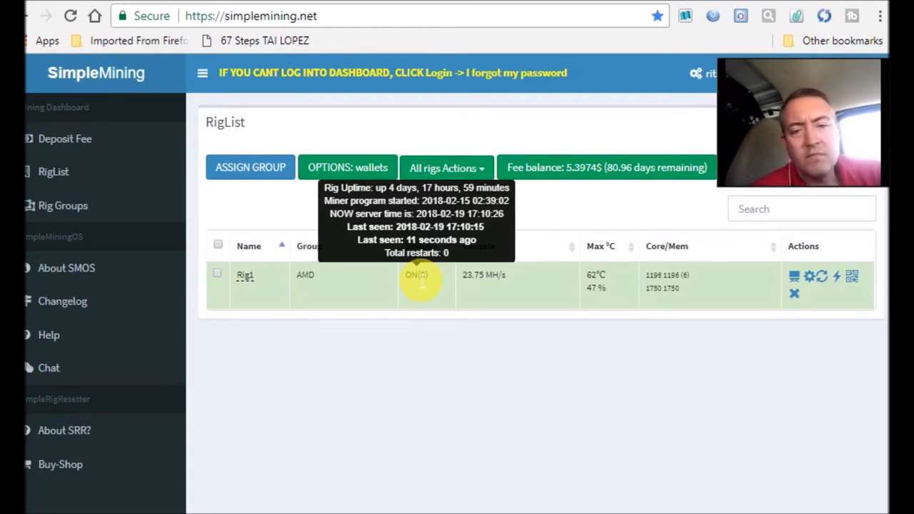
pyautogui.moveTo(596, 279)
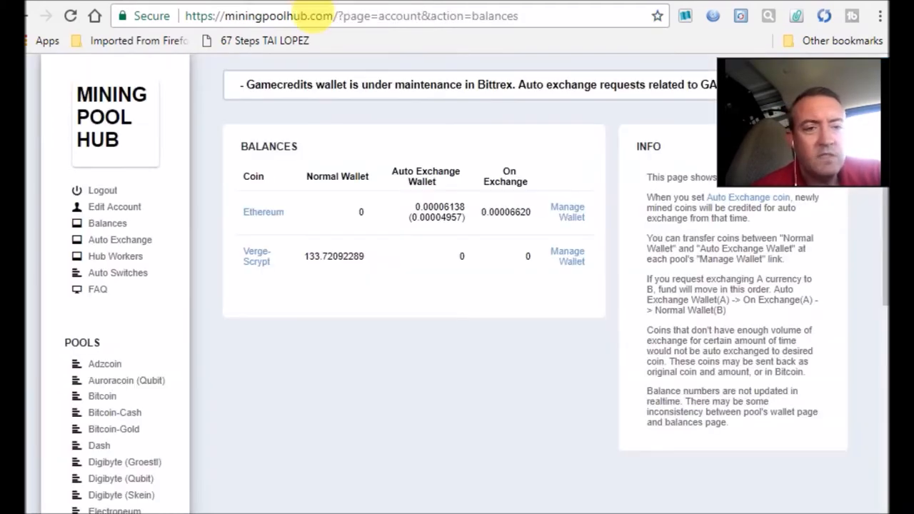
pyautogui.moveTo(239, 382)
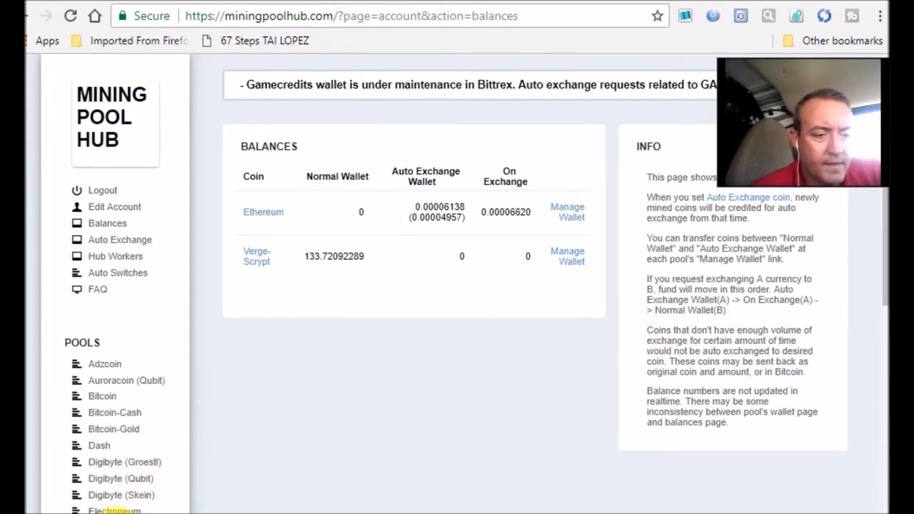
# Open the Ethereum pool dashboard, scroll to Recent Credits, and launch Calculator beside it.
pyautogui.click(264, 211)
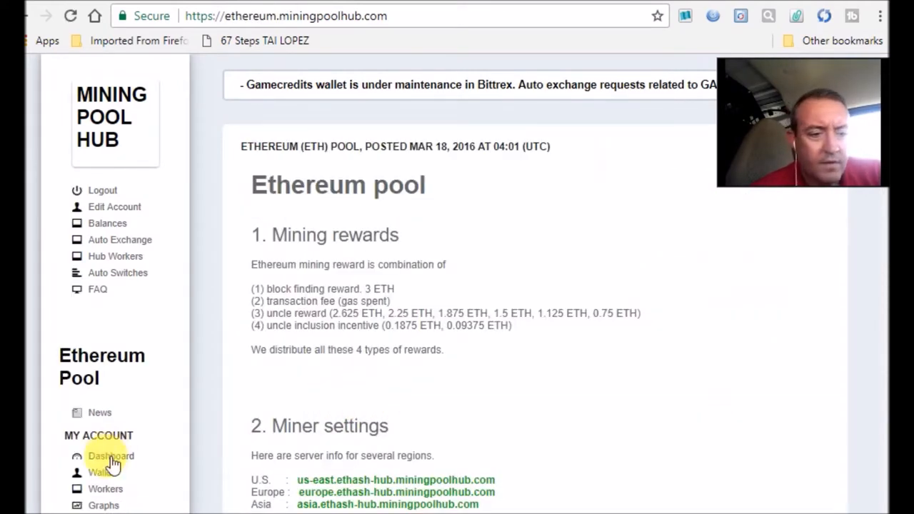
pyautogui.click(111, 456)
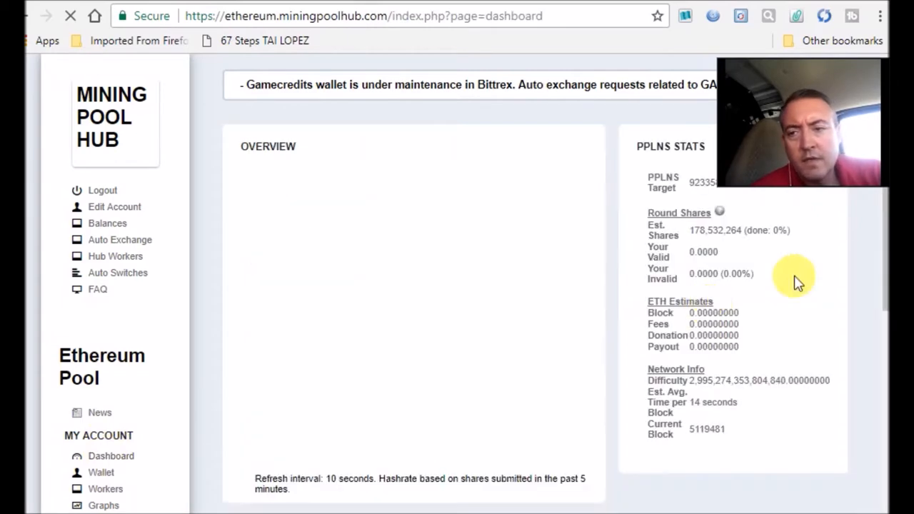
pyautogui.scroll(-3)
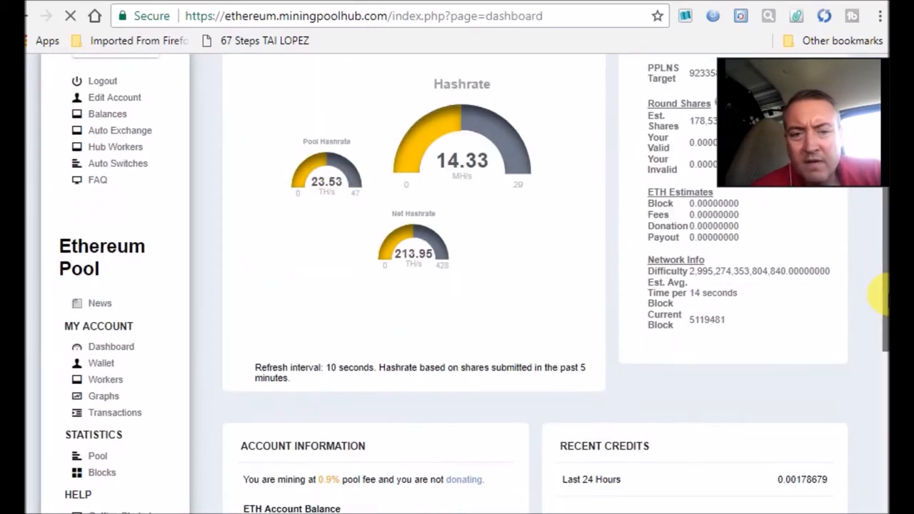
pyautogui.scroll(-3)
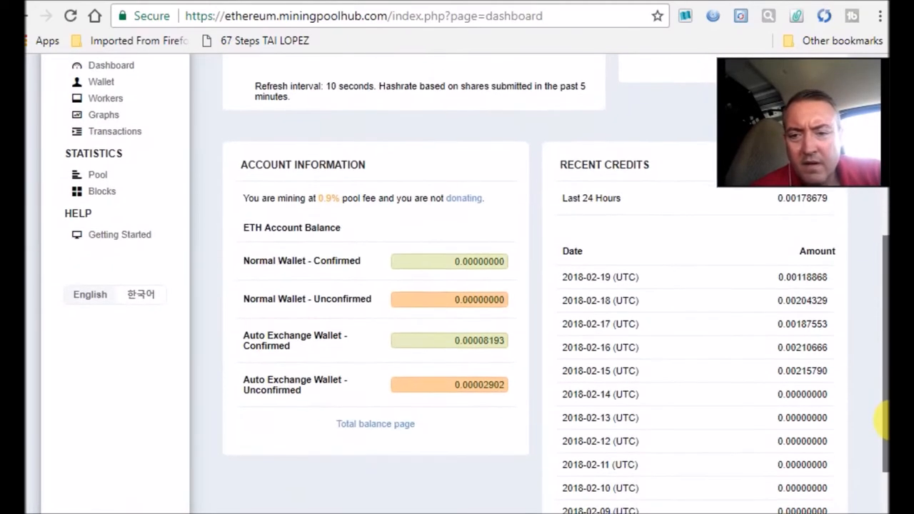
pyautogui.scroll(-3)
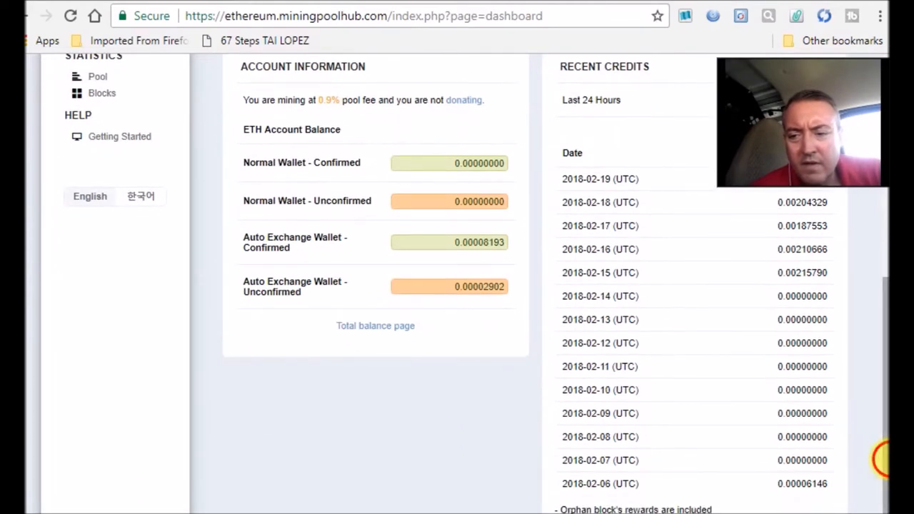
pyautogui.scroll(3)
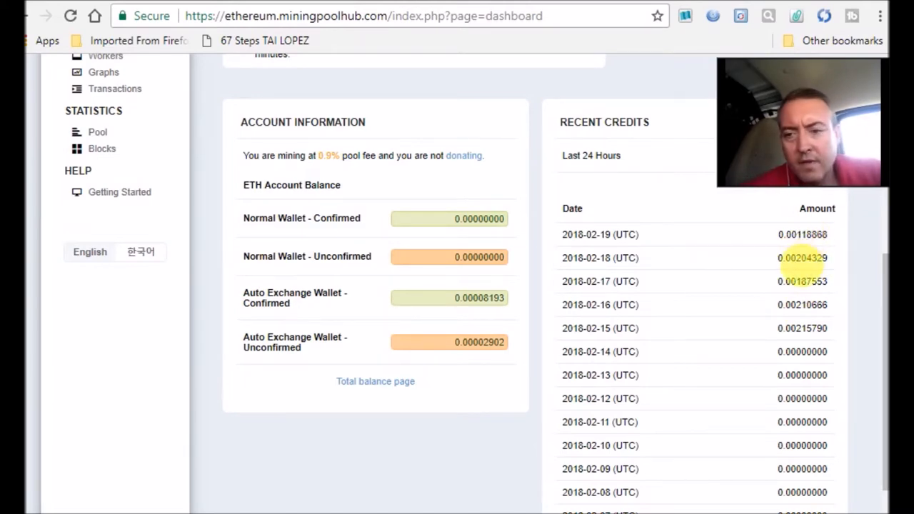
pyautogui.click(538, 349)
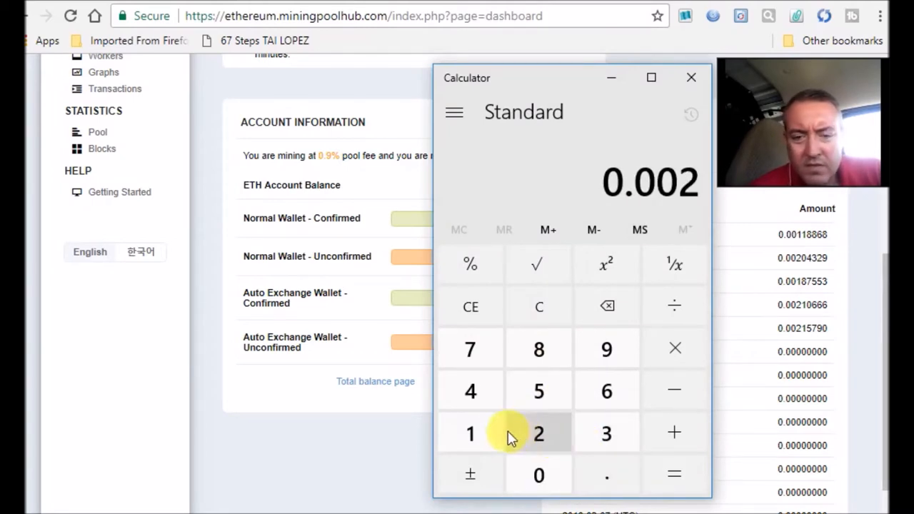
# Add the recent daily Ethereum credits in Calculator, totalling 0.04344896.
pyautogui.click(674, 434)
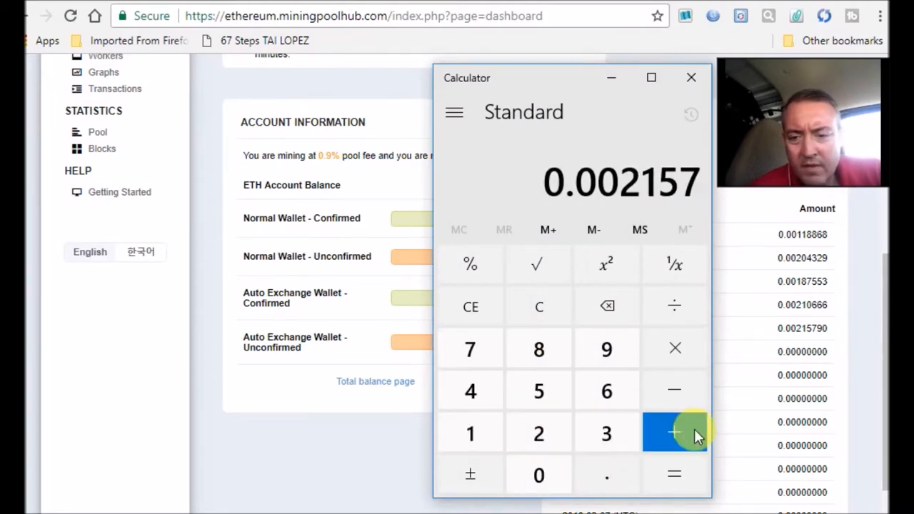
pyautogui.click(674, 433)
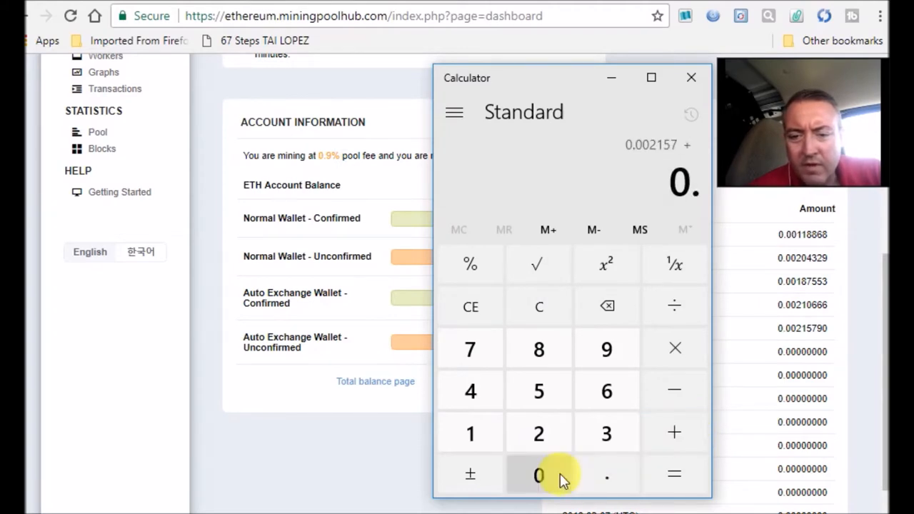
pyautogui.click(539, 474)
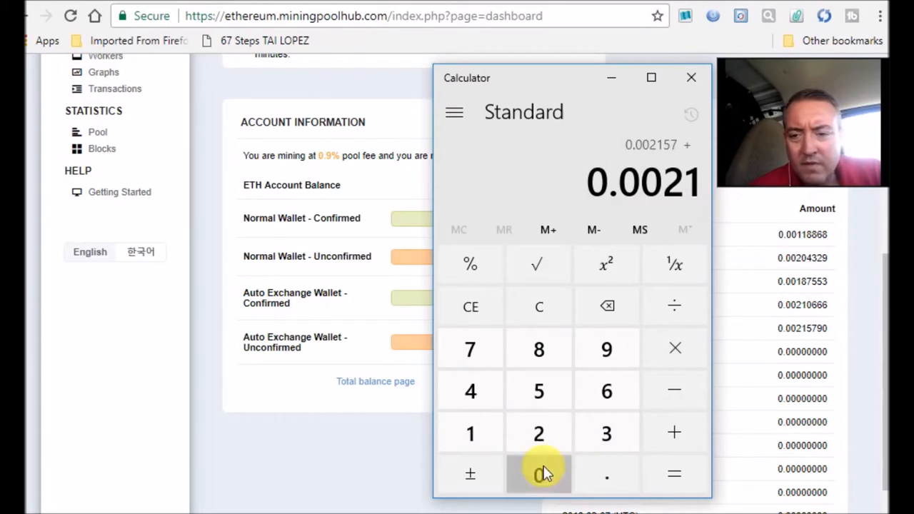
pyautogui.click(606, 390)
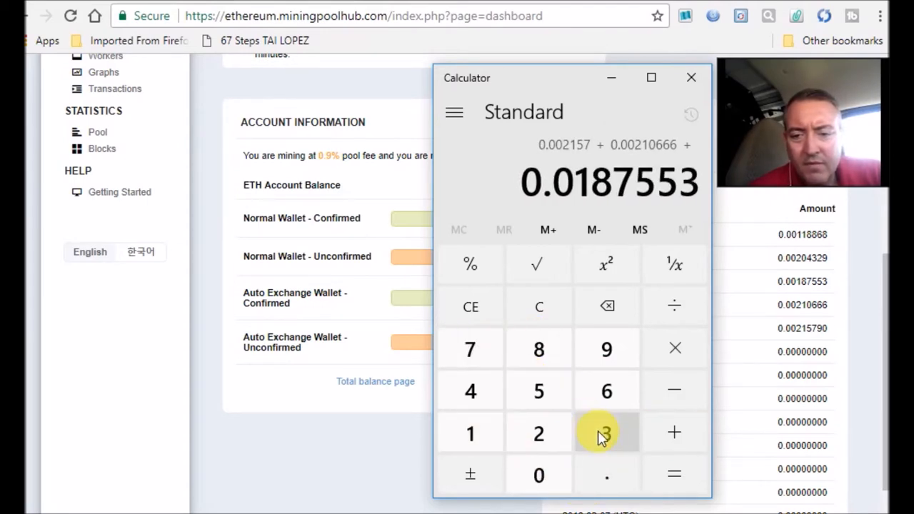
pyautogui.click(674, 432)
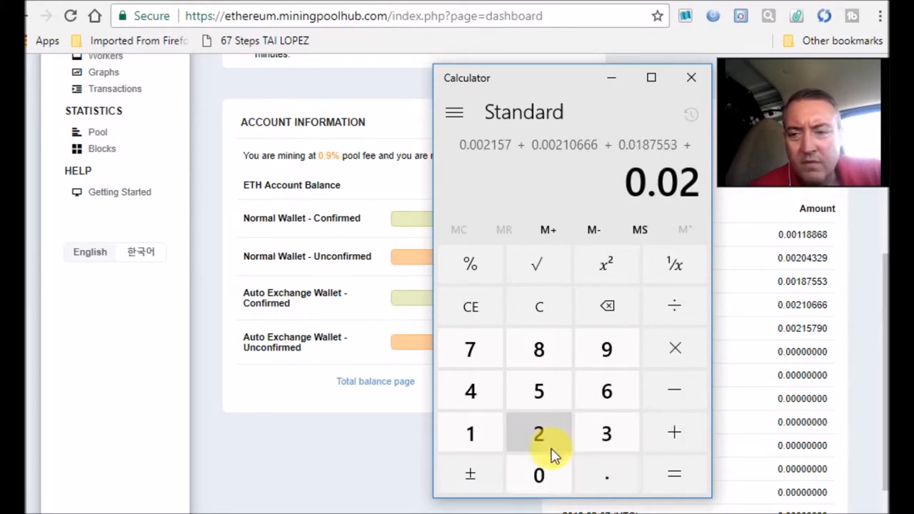
pyautogui.click(538, 475)
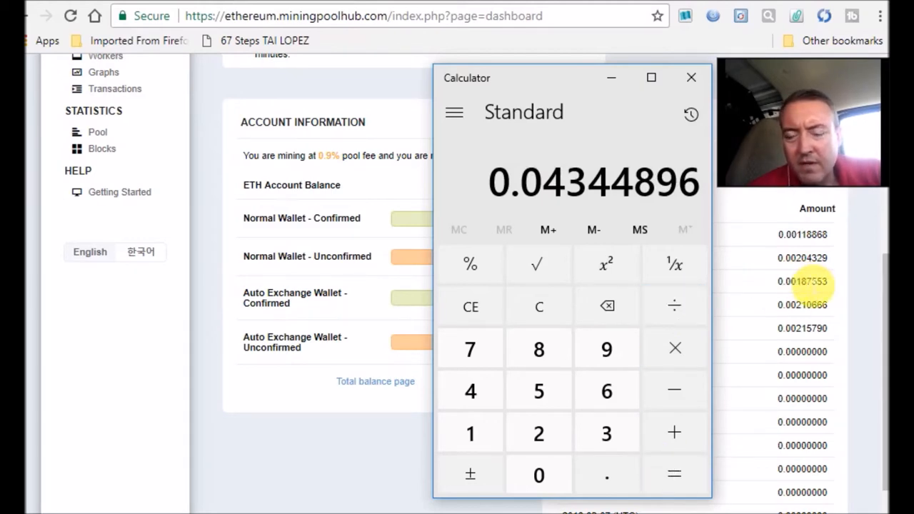
# Divide the 0.04344896 credit total by four, giving 0.01086224.
pyautogui.click(674, 306)
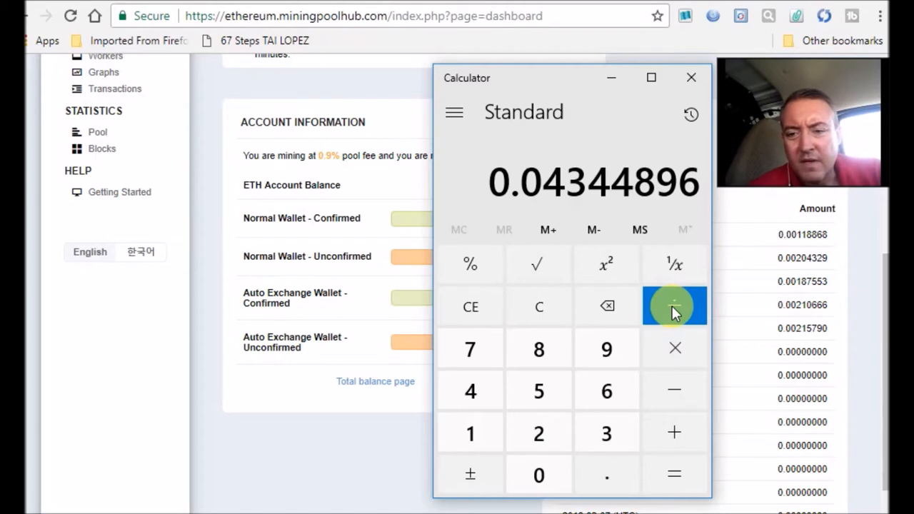
pyautogui.click(674, 306)
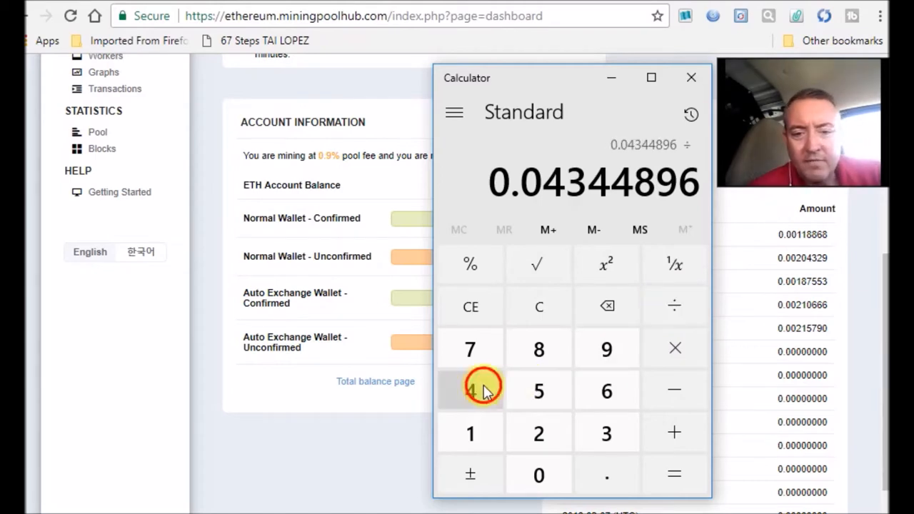
pyautogui.click(675, 474)
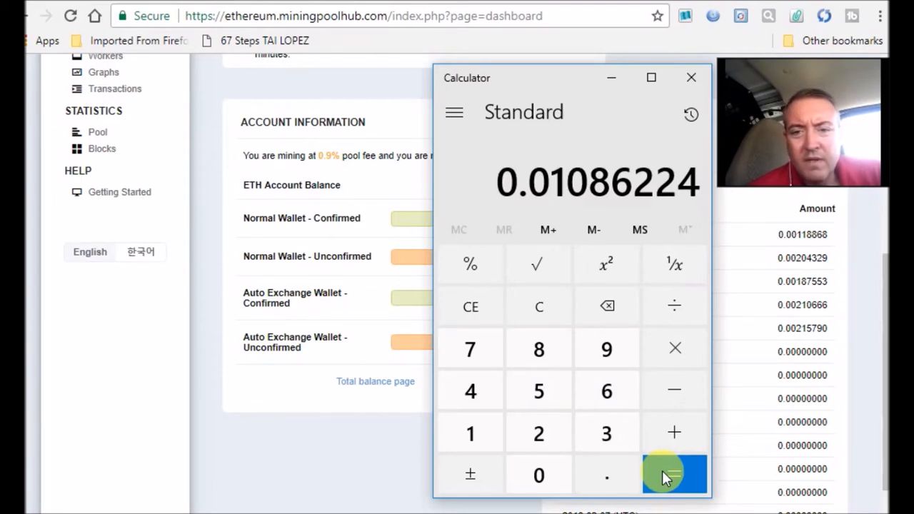
pyautogui.moveTo(675, 236)
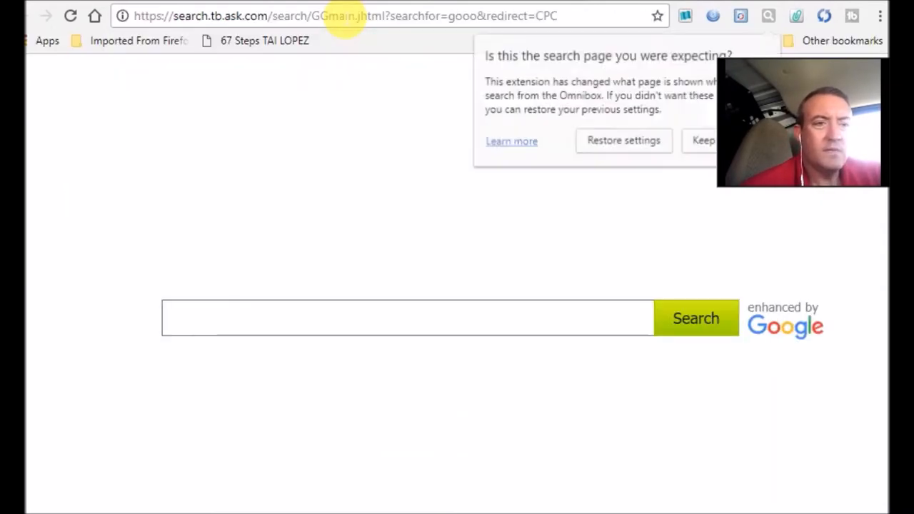
pyautogui.moveTo(646, 107)
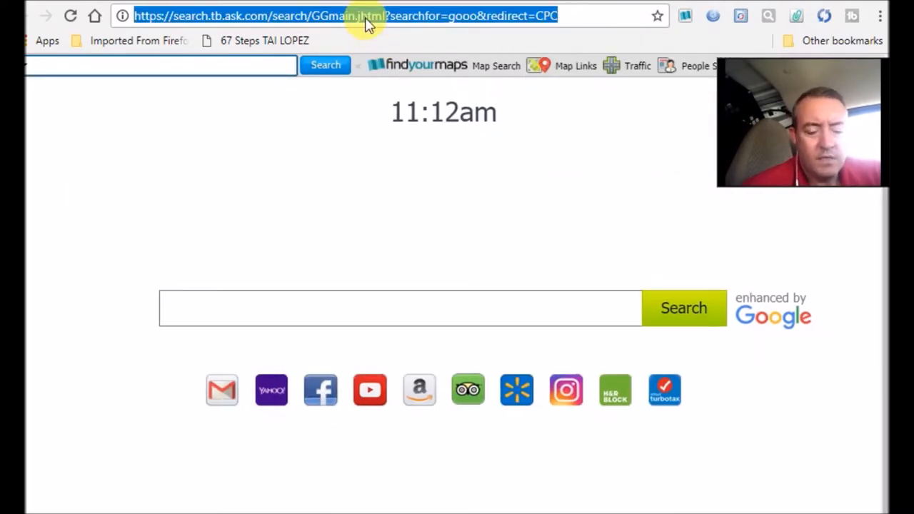
# Search Google for 'ethereum to usd', then return to the Mining Pool Hub dashboard.
pyautogui.press('Return')
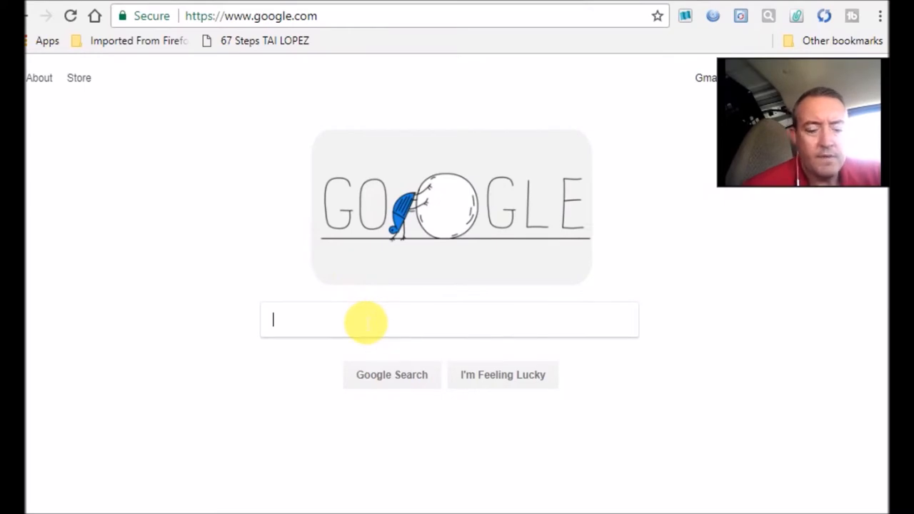
pyautogui.write('eht')
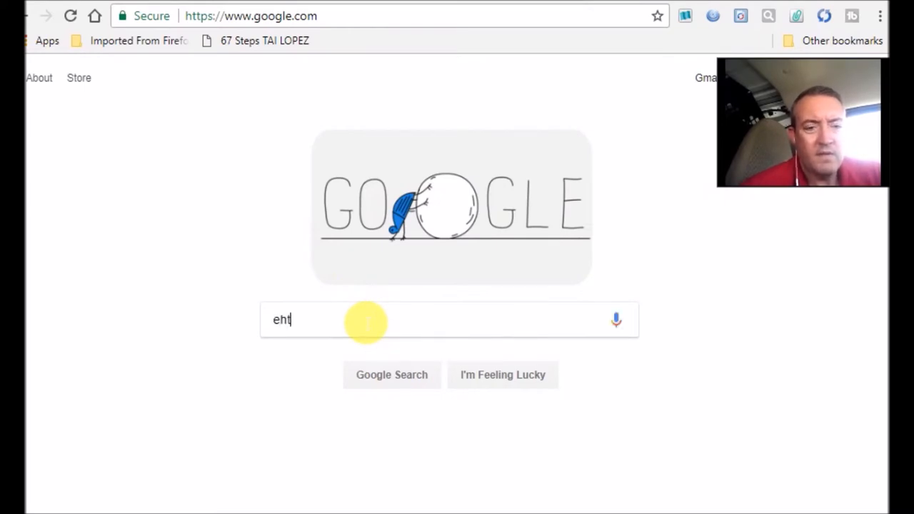
pyautogui.press('Backspace')
pyautogui.write('the')
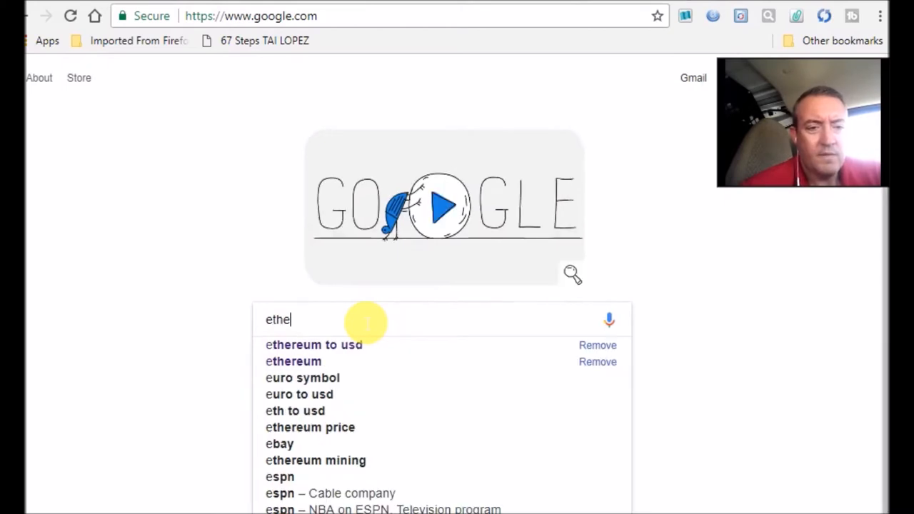
pyautogui.click(314, 345)
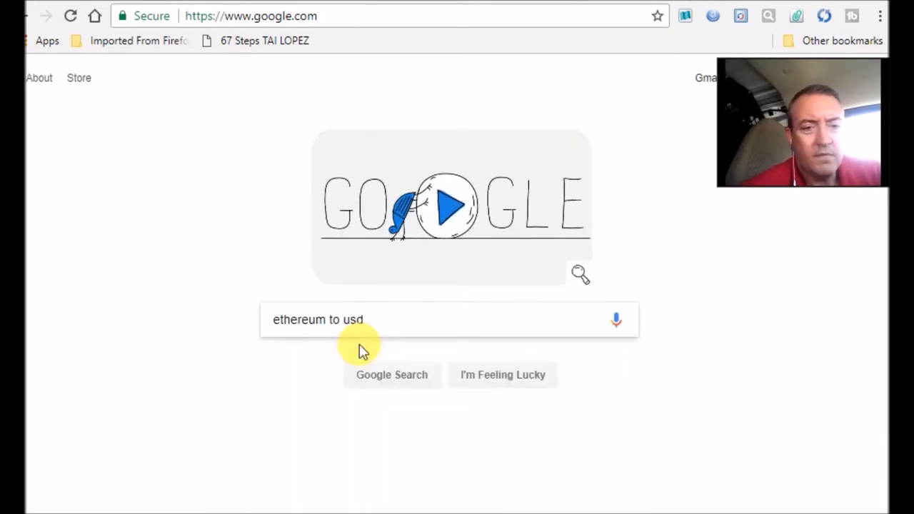
pyautogui.click(391, 375)
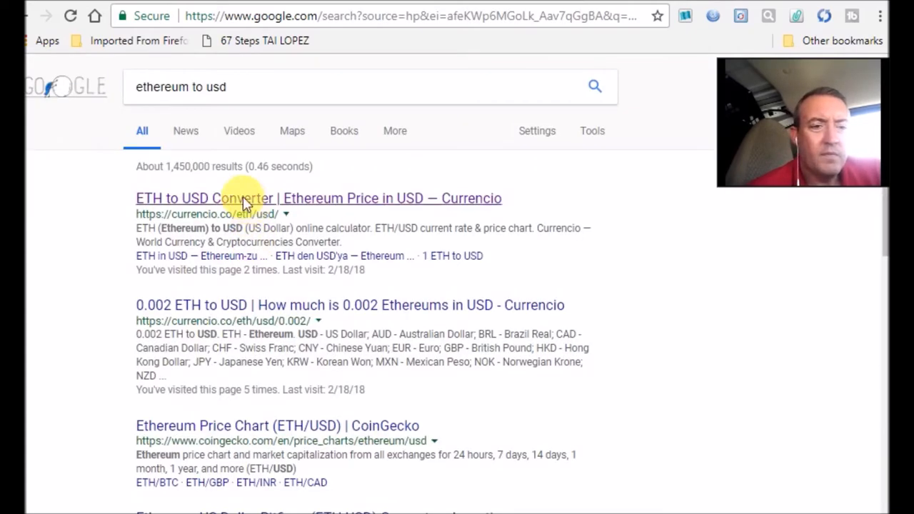
pyautogui.moveTo(465, 6)
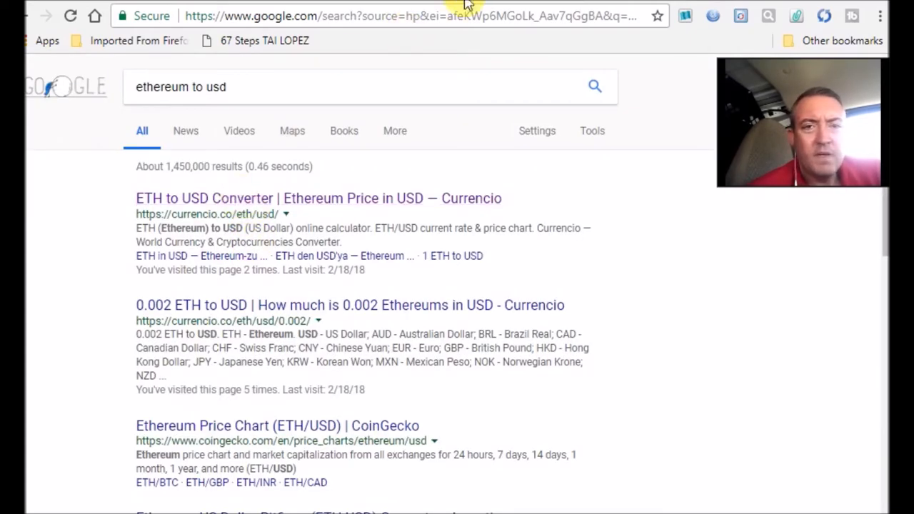
pyautogui.click(319, 198)
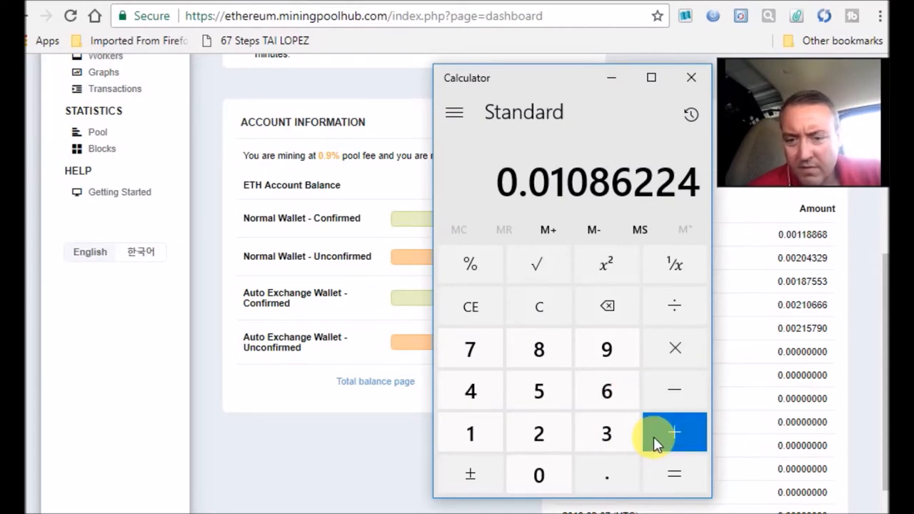
pyautogui.moveTo(538, 349)
pyautogui.write('0.00215')
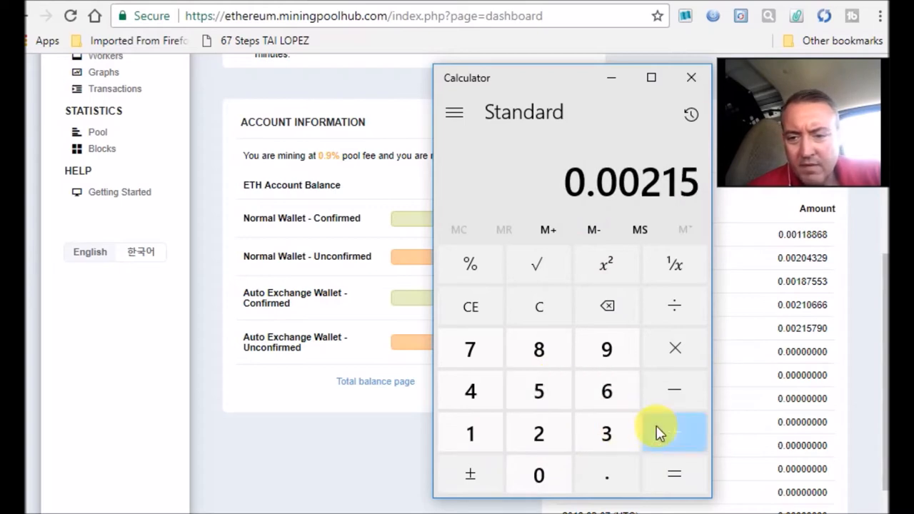
# Average credits 0.00215, 0.0021066, 0.00187 and 0.00204 in Calculator, giving 0.00204165 ETH.
pyautogui.click(675, 432)
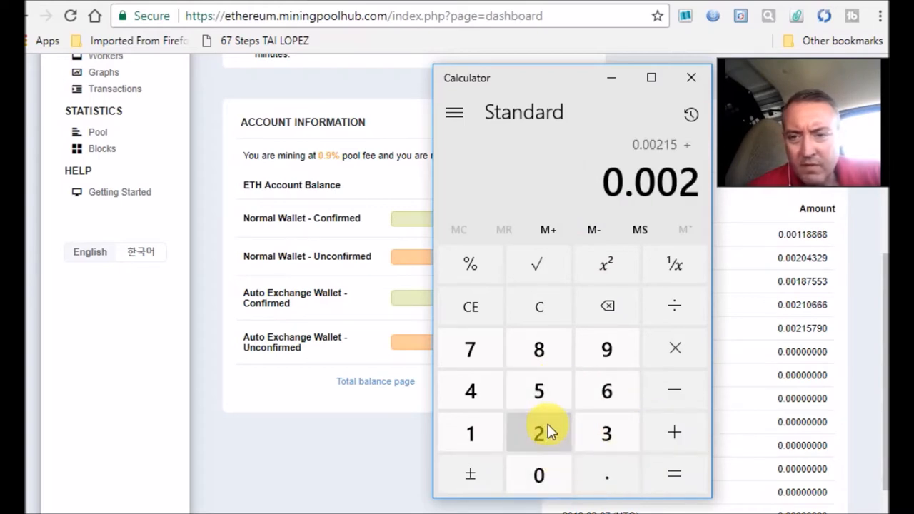
pyautogui.click(470, 434)
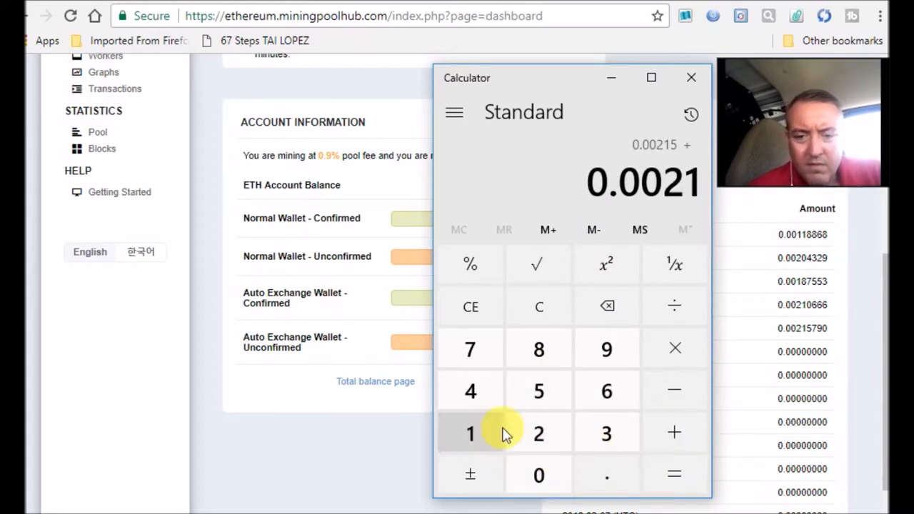
pyautogui.click(607, 390)
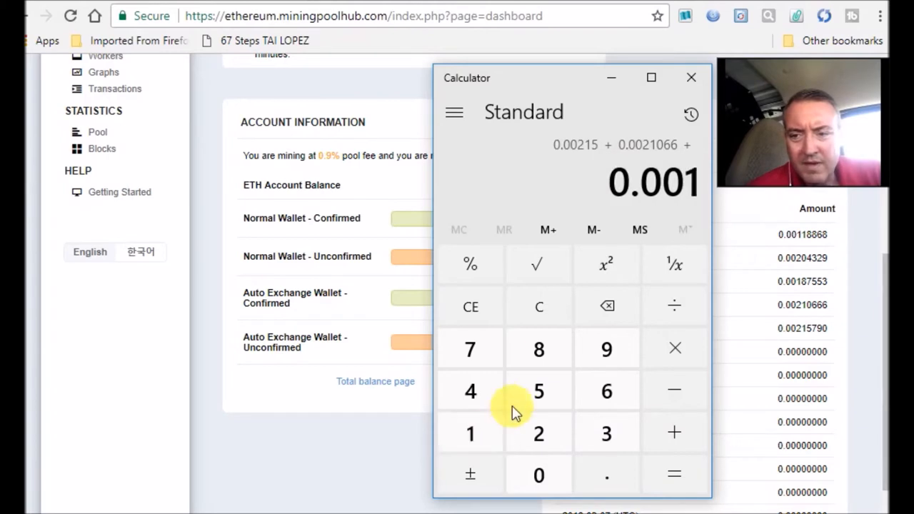
pyautogui.click(606, 434)
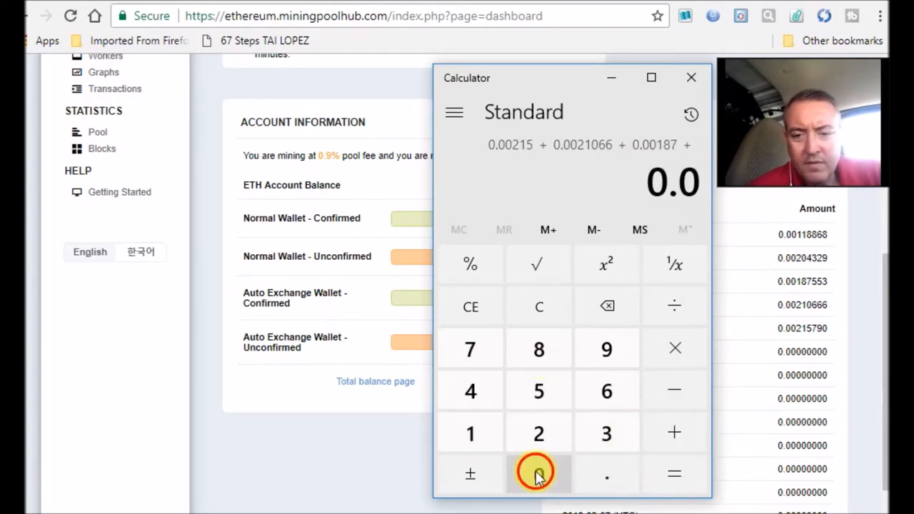
pyautogui.click(539, 474)
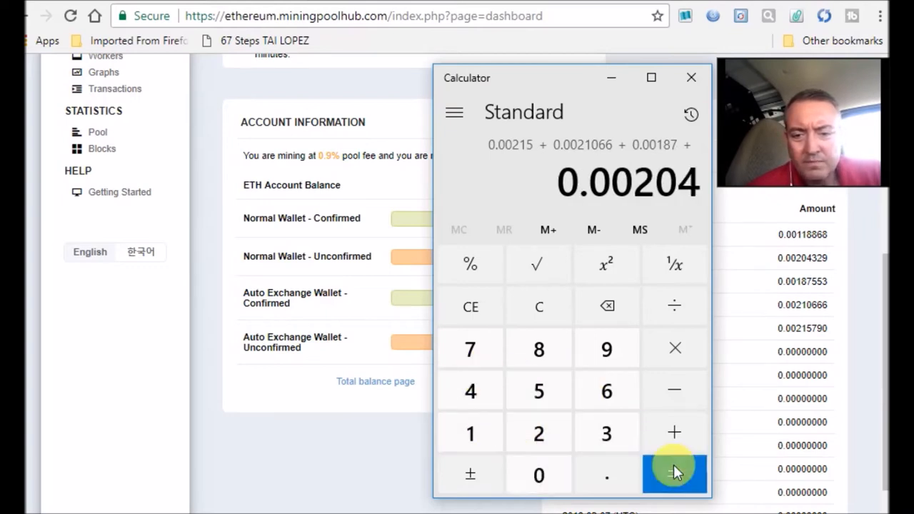
pyautogui.click(675, 475)
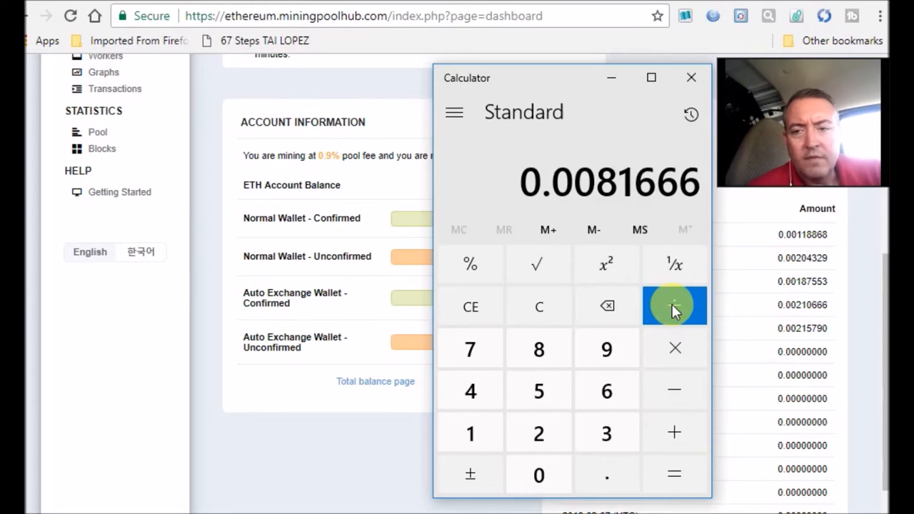
pyautogui.click(675, 305)
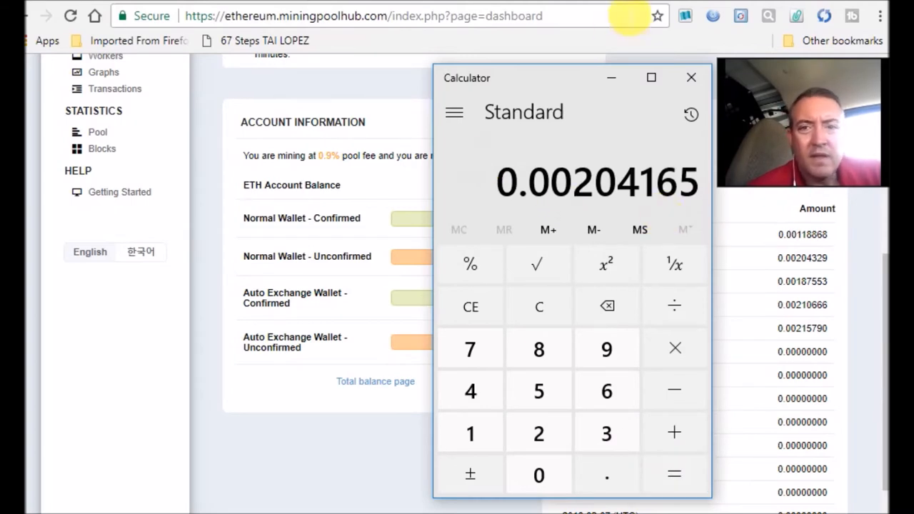
pyautogui.click(691, 78)
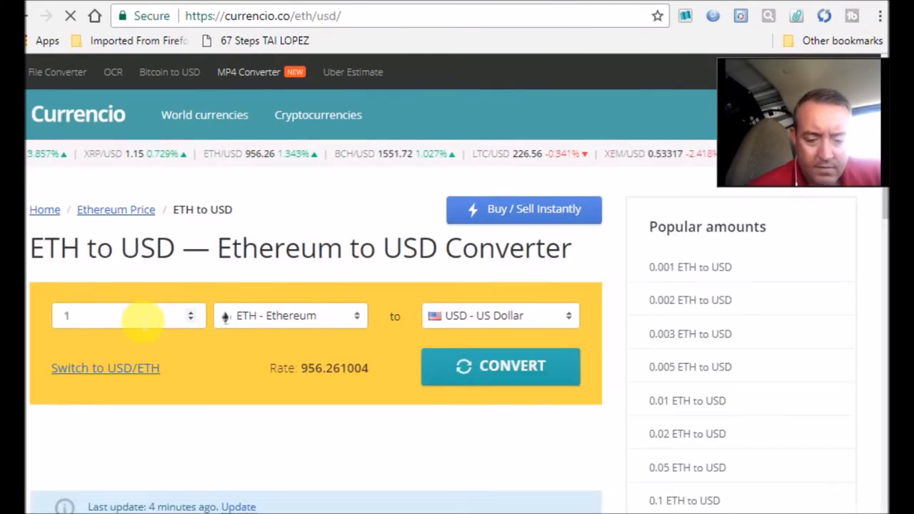
# Convert 0.00204 ETH to 1.95 USD on Currencio and enter 1.95 in Calculator.
pyautogui.write('.00204')
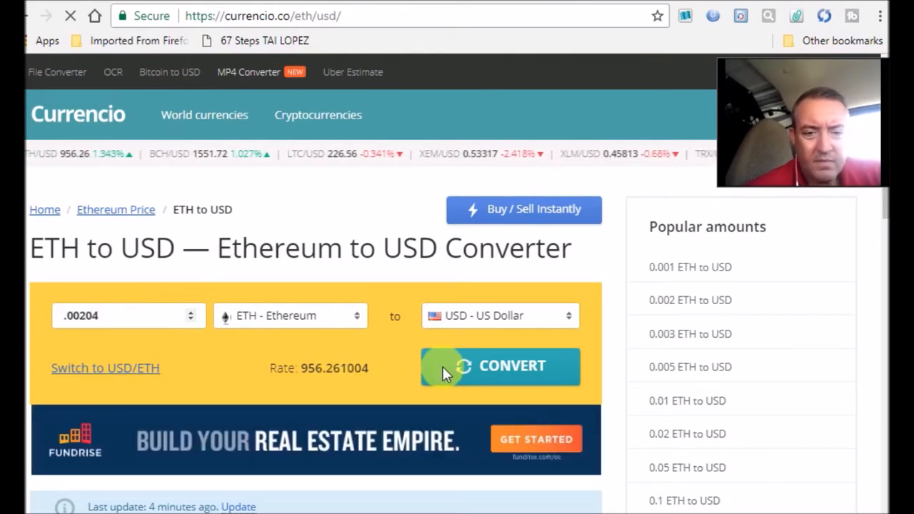
pyautogui.click(500, 366)
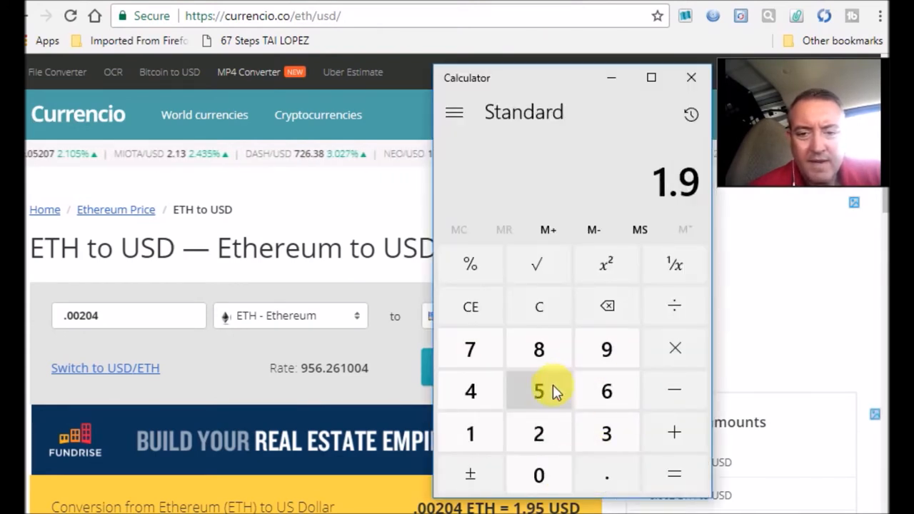
pyautogui.click(538, 390)
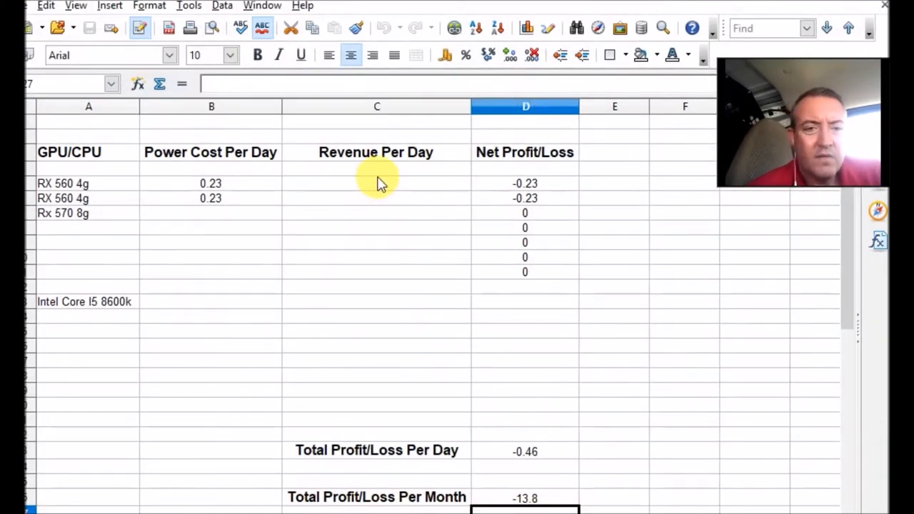
# Enter 0.975 as RX 560 4g Revenue Per Day, raising daily profit to 1.49.
pyautogui.click(376, 184)
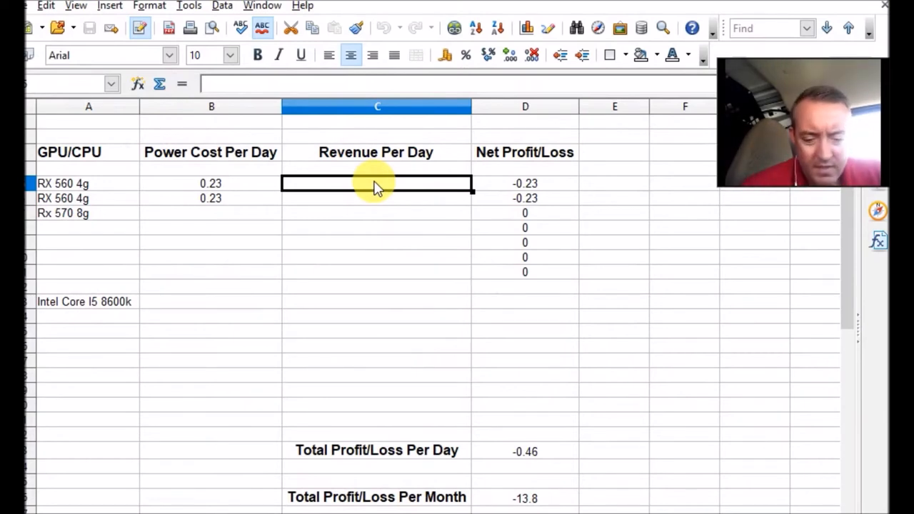
pyautogui.write('.9')
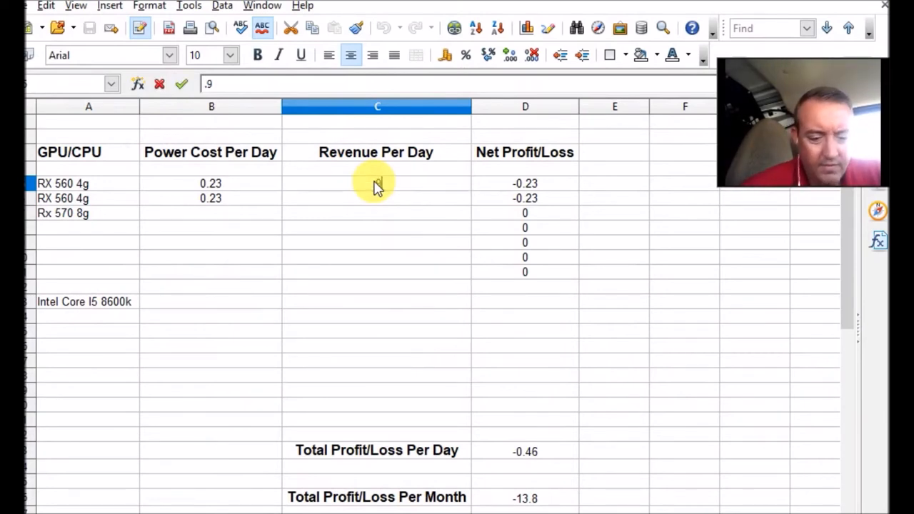
pyautogui.write('75')
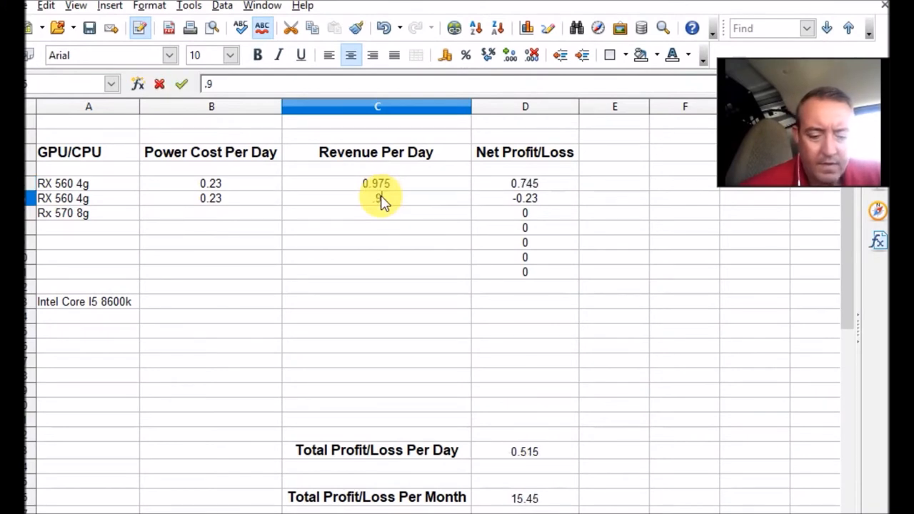
pyautogui.press('Return')
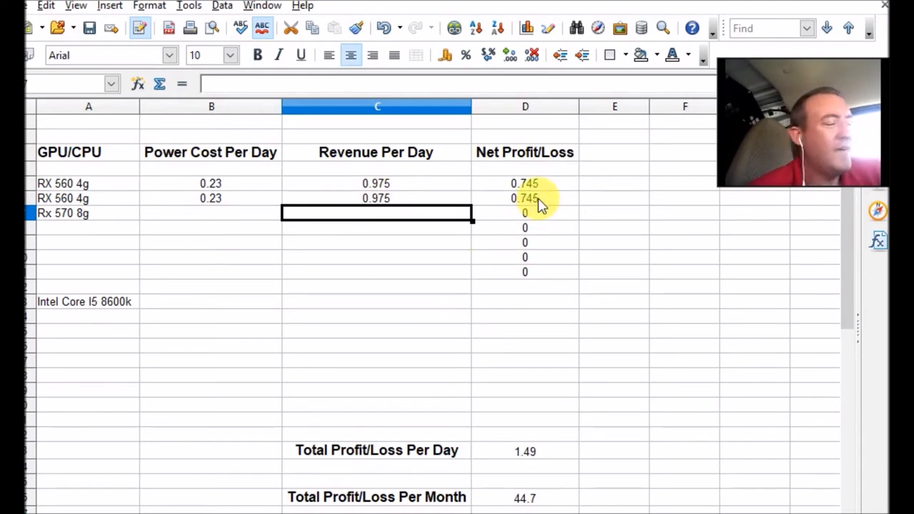
pyautogui.moveTo(540, 460)
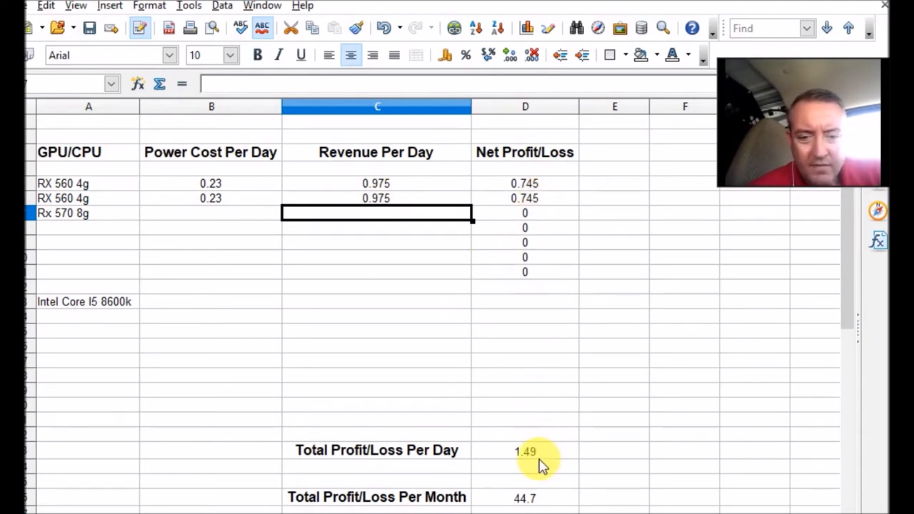
pyautogui.moveTo(239, 185)
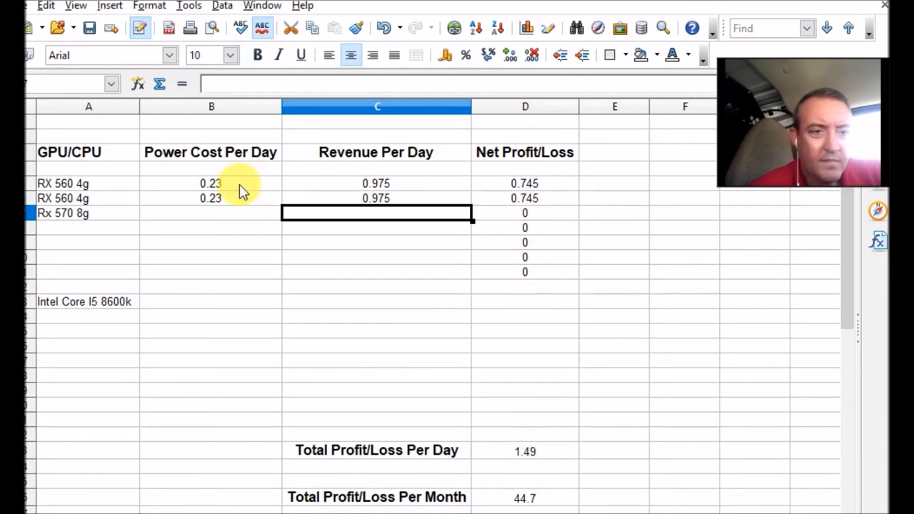
pyautogui.click(211, 183)
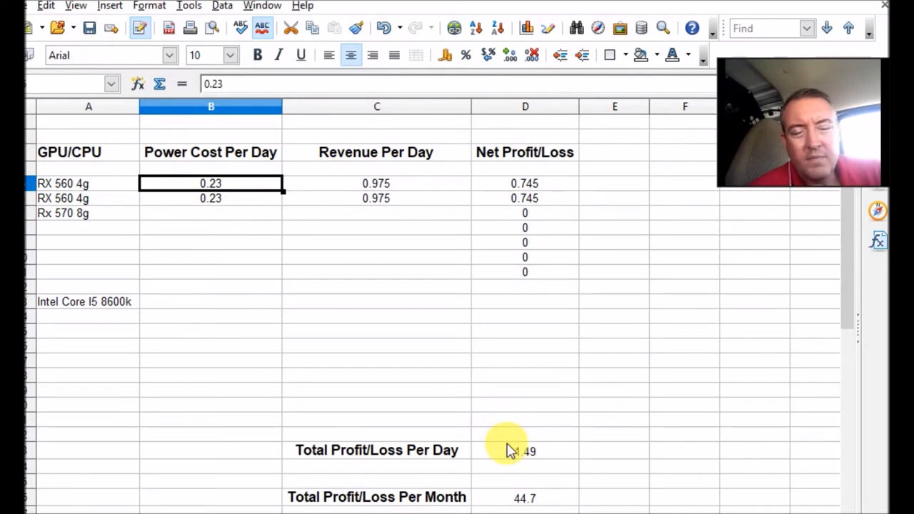
pyautogui.moveTo(535, 500)
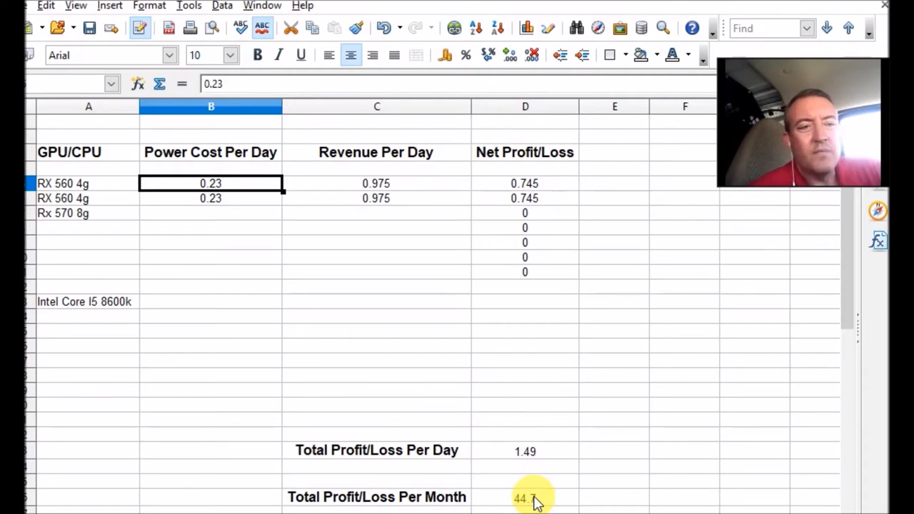
pyautogui.moveTo(114, 218)
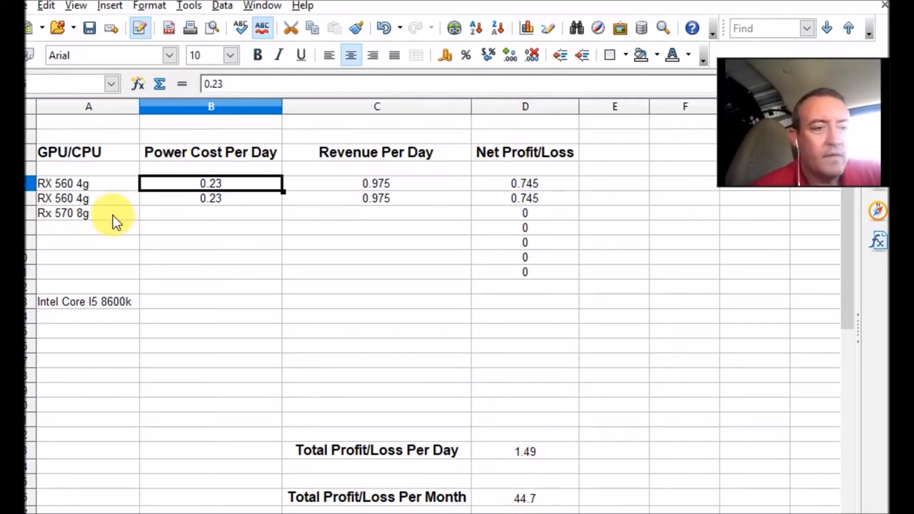
pyautogui.click(89, 213)
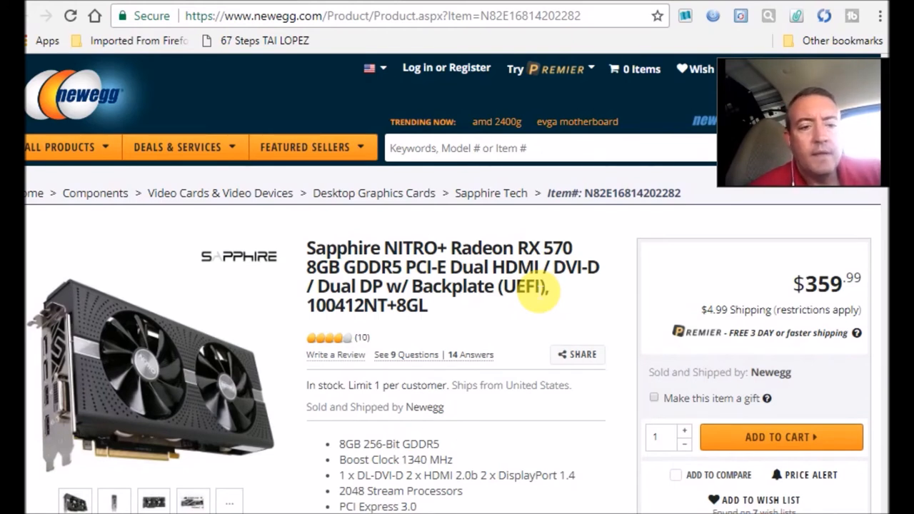
pyautogui.moveTo(547, 297)
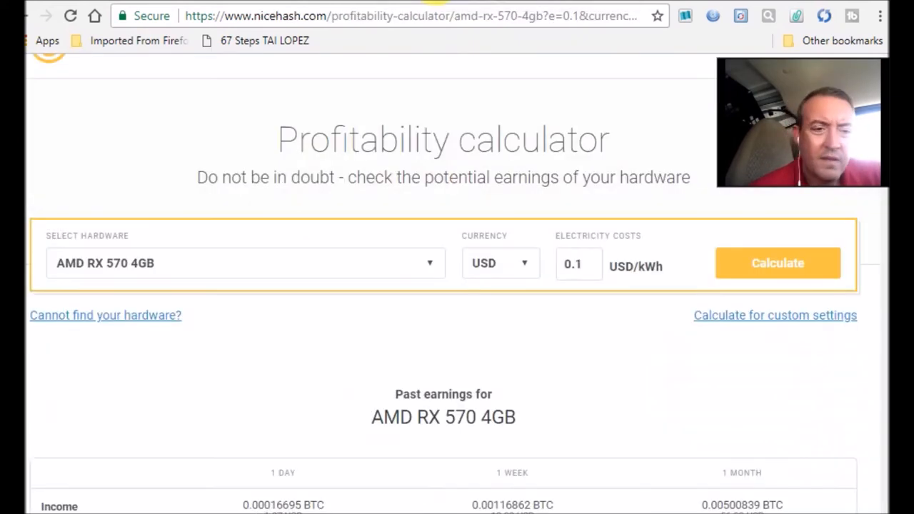
pyautogui.moveTo(537, 355)
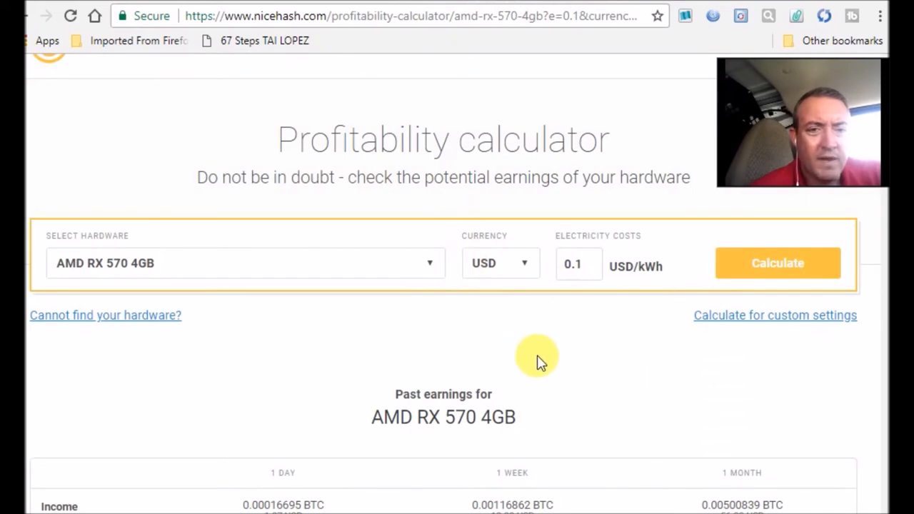
pyautogui.moveTo(607, 342)
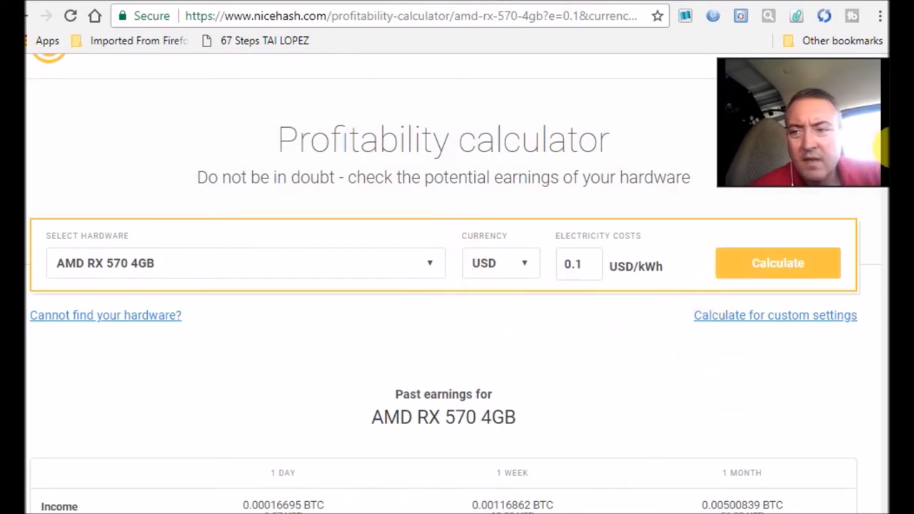
# Scroll to NiceHash's RX 570 4GB past earnings (1.50 USD daily), then switch to MiningPoolHub.
pyautogui.scroll(-3)
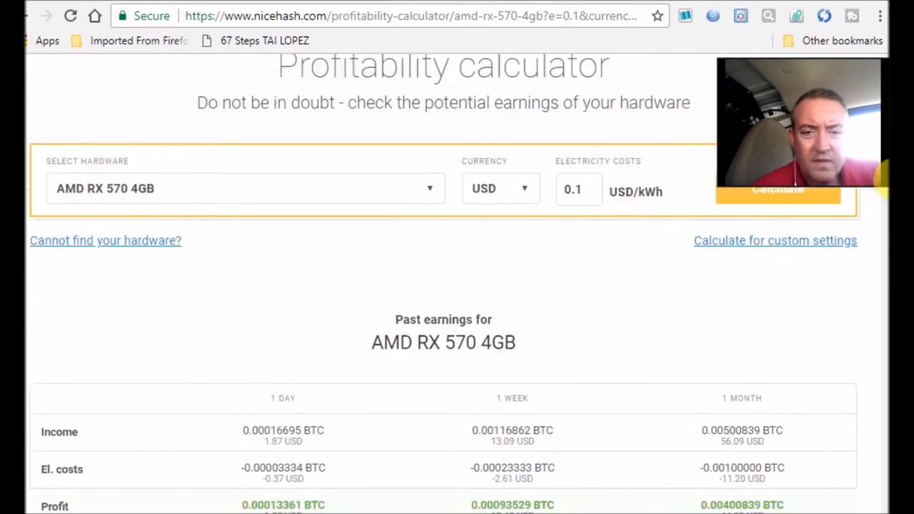
pyautogui.scroll(-3)
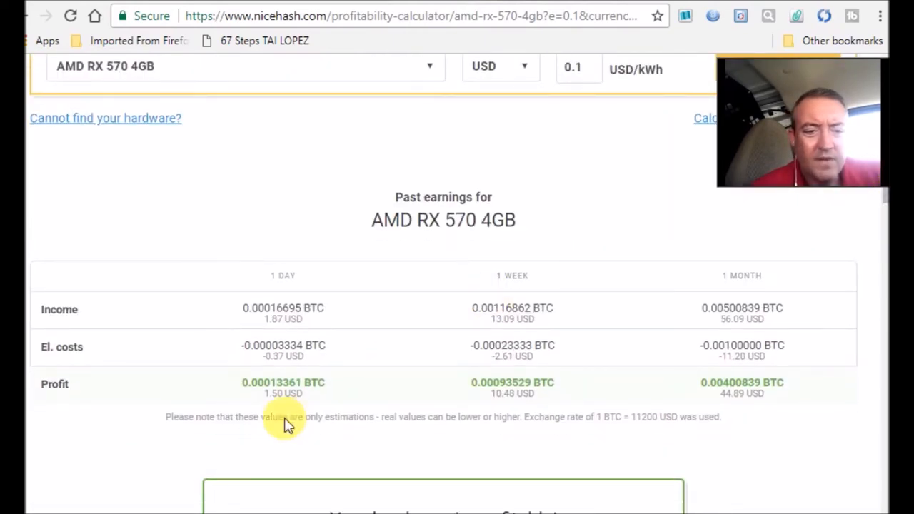
pyautogui.moveTo(464, 439)
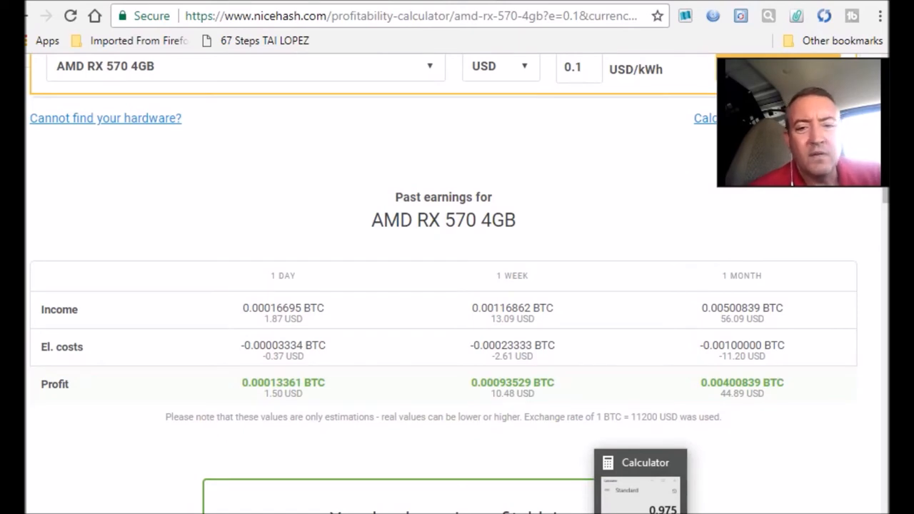
pyautogui.click(640, 462)
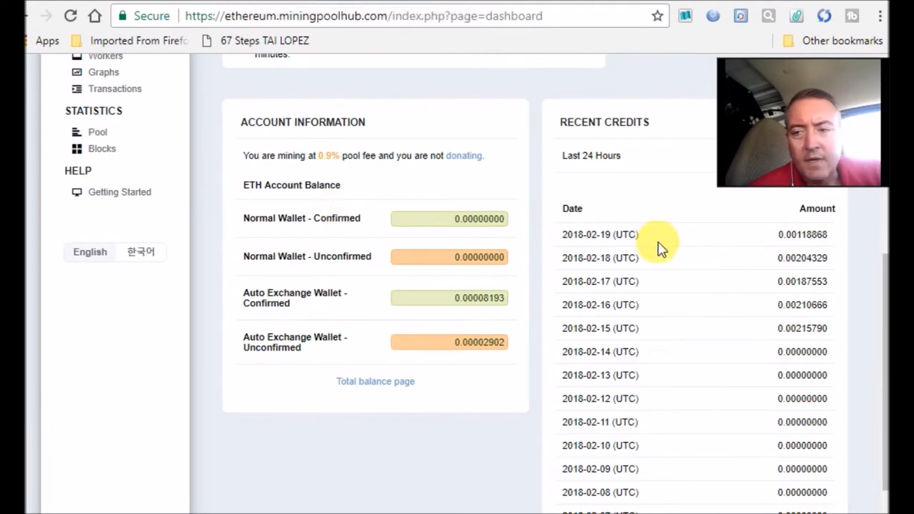
# Open Balances showing 138.60033088 Verge-Scrypt and add it to 211 in Calculator, giving 349.
pyautogui.scroll(3)
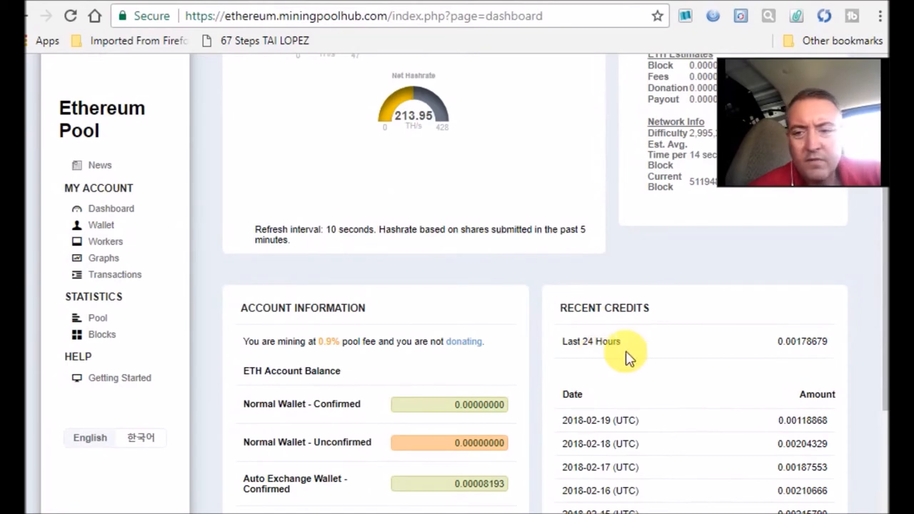
pyautogui.scroll(3)
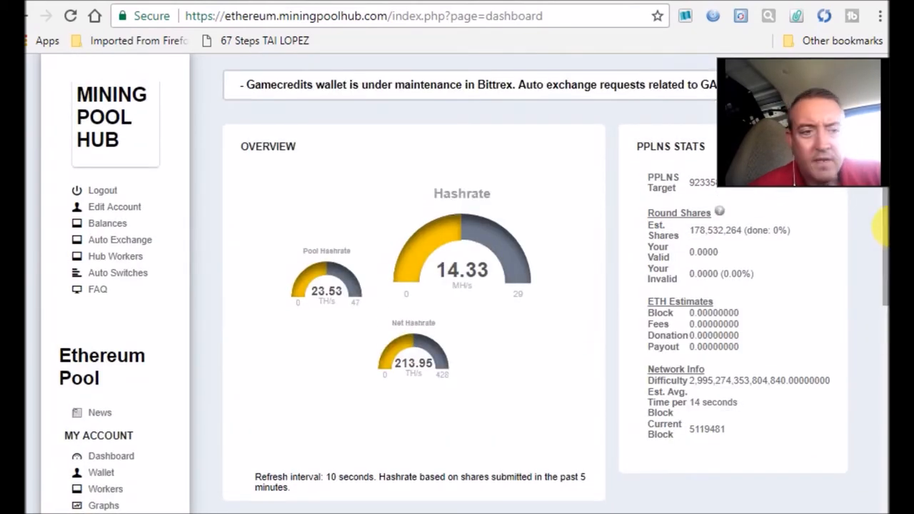
pyautogui.click(107, 222)
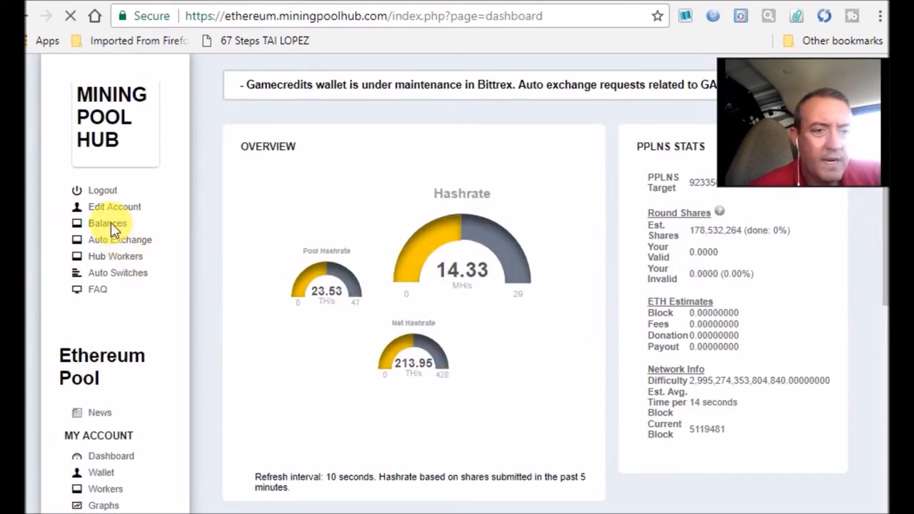
pyautogui.click(107, 222)
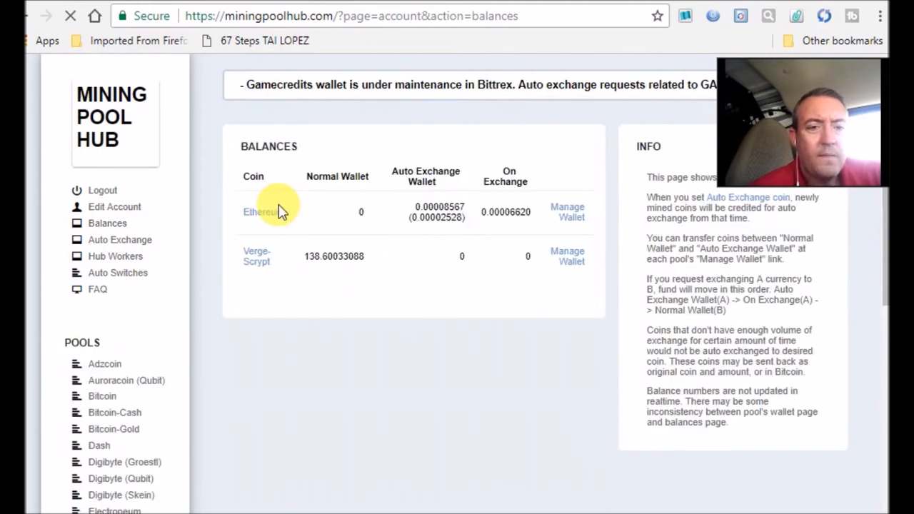
pyautogui.moveTo(331, 272)
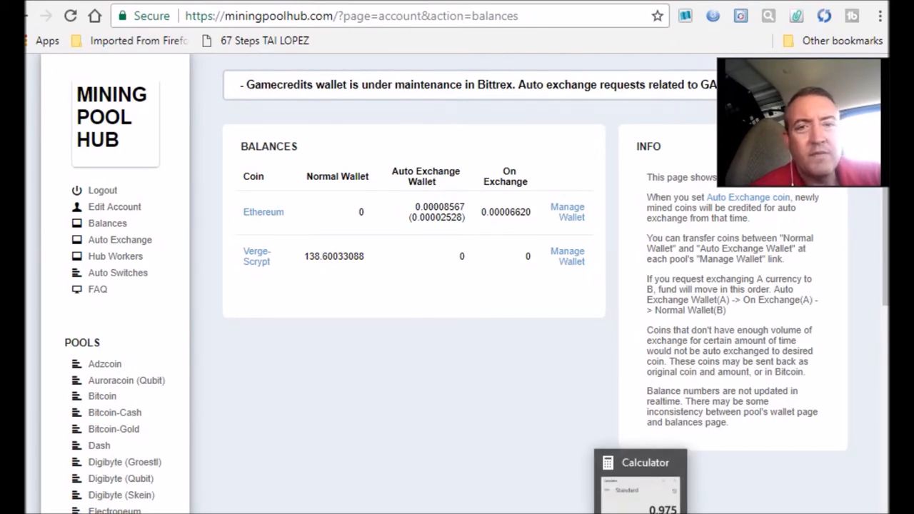
pyautogui.click(639, 479)
pyautogui.write('211')
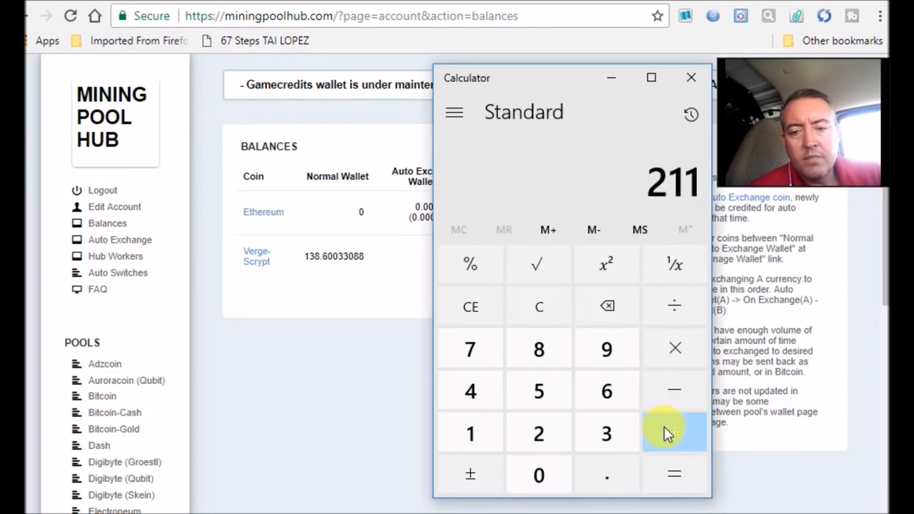
pyautogui.click(674, 433)
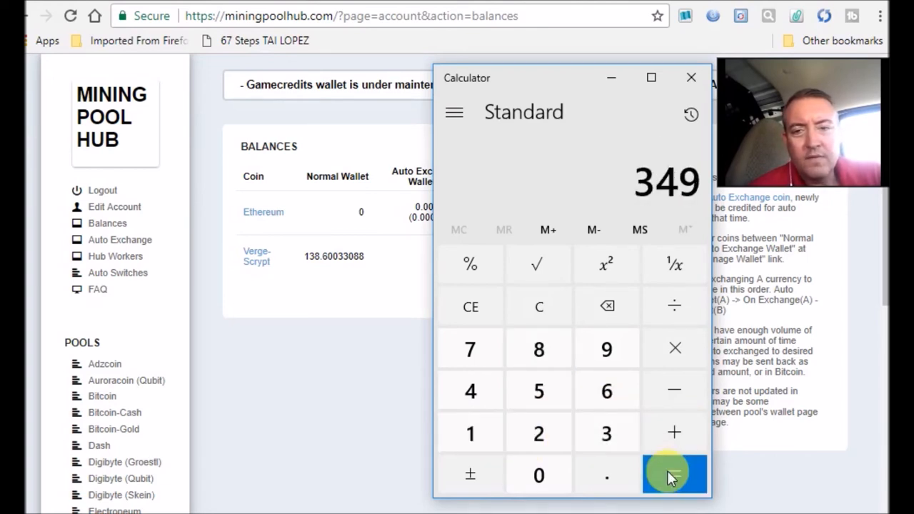
pyautogui.moveTo(536, 16)
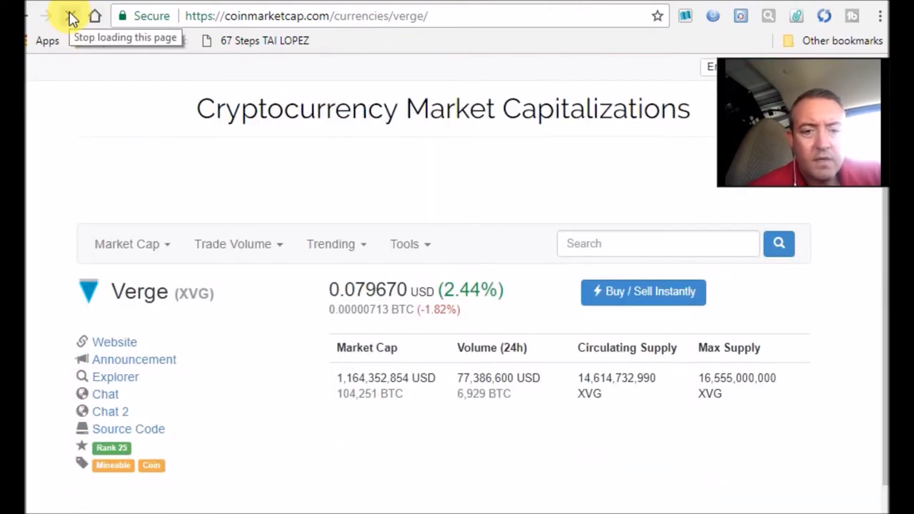
# Multiply the 349 Verge total by Verge's price in Calculator.
pyautogui.click(70, 16)
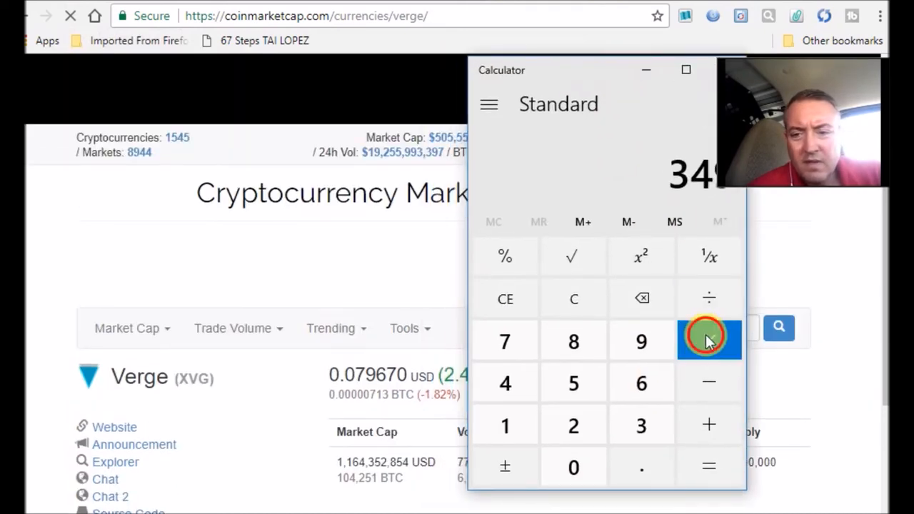
pyautogui.click(709, 341)
pyautogui.write('0.79')
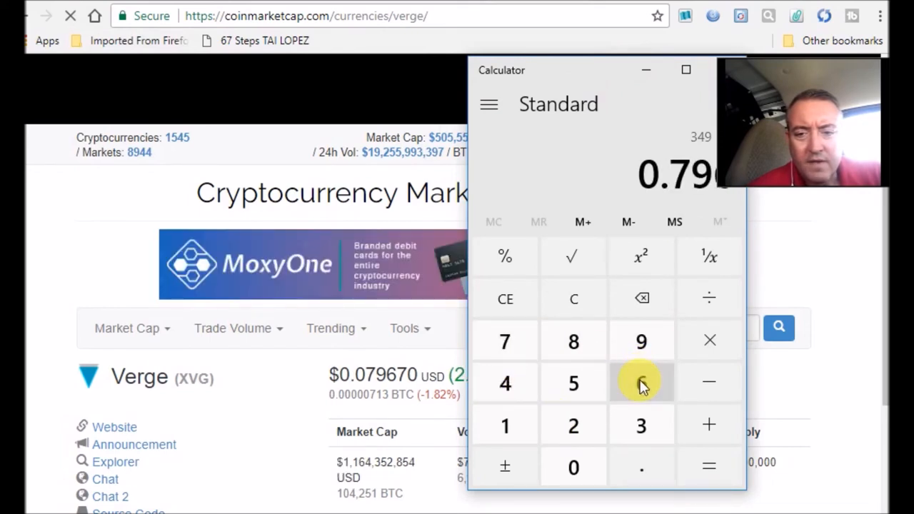
pyautogui.click(709, 425)
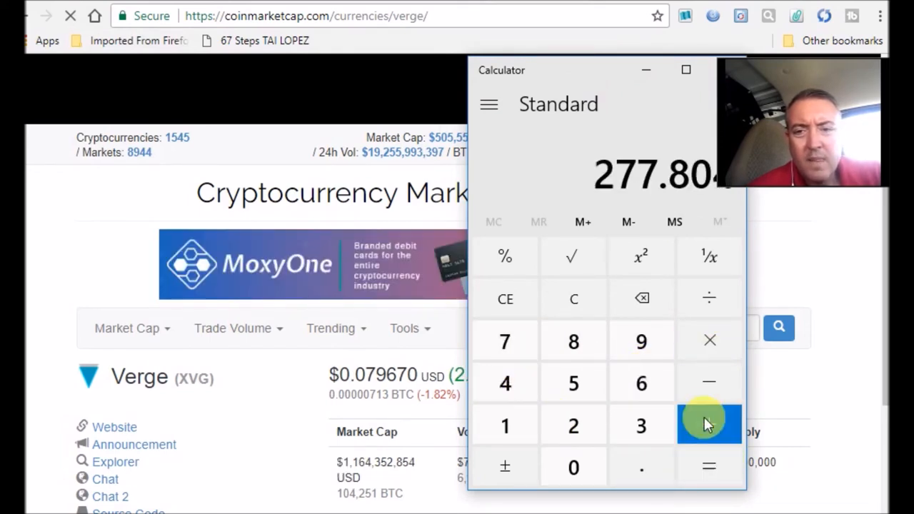
pyautogui.moveTo(709, 299)
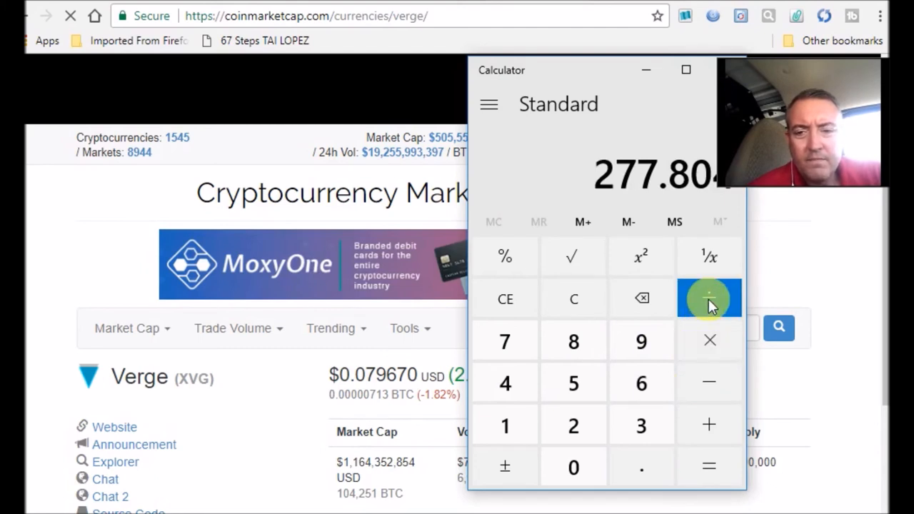
# Recalculate 211 + 138 times 0.0796, giving 32.7804 USD.
pyautogui.click(709, 298)
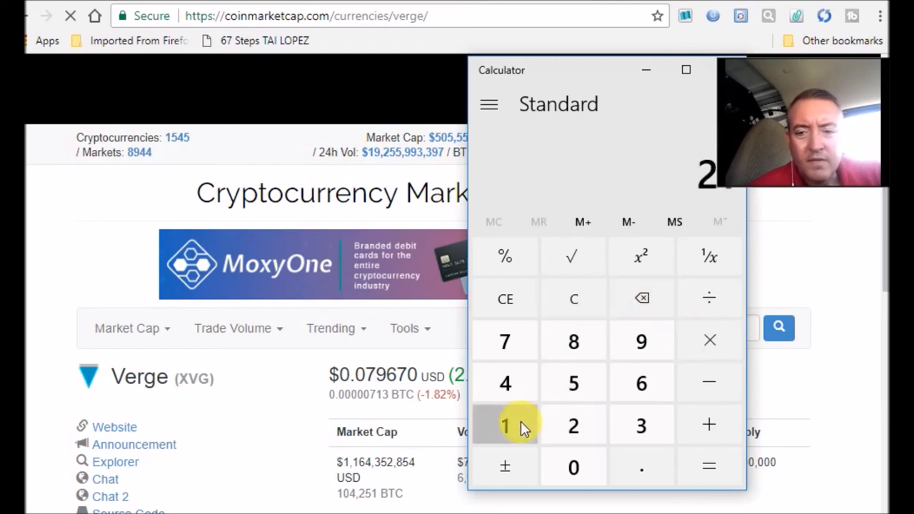
pyautogui.click(505, 426)
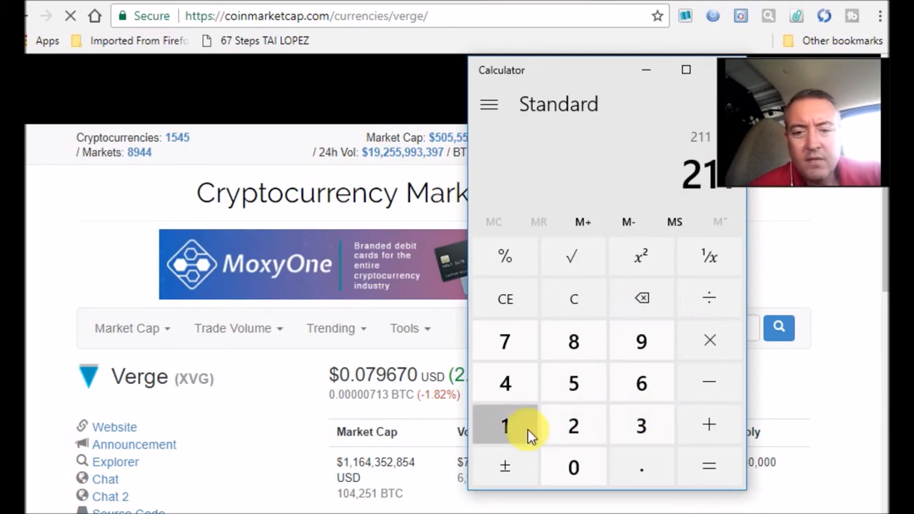
pyautogui.click(709, 466)
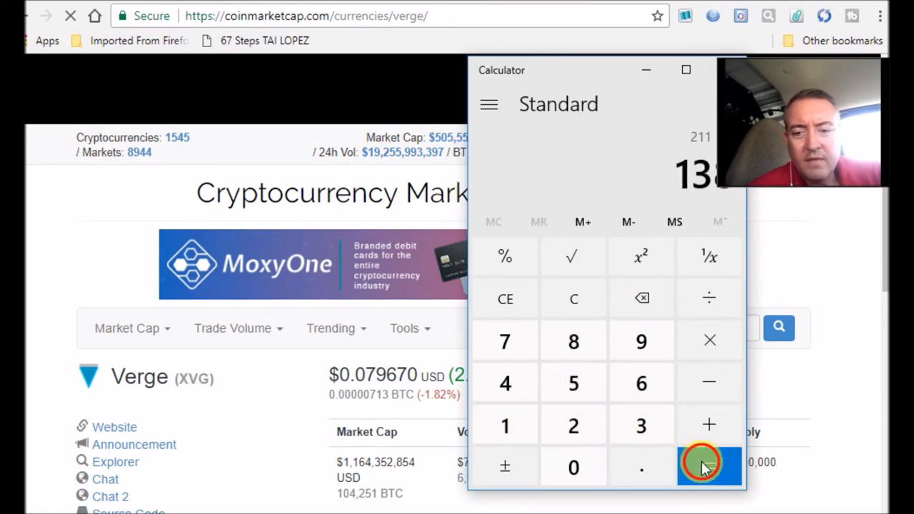
pyautogui.click(709, 466)
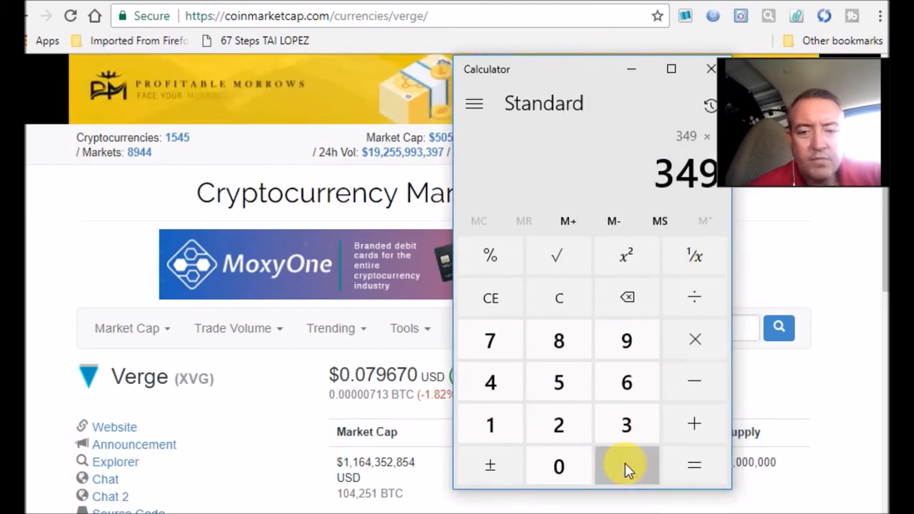
pyautogui.click(627, 466)
pyautogui.write('0.0796')
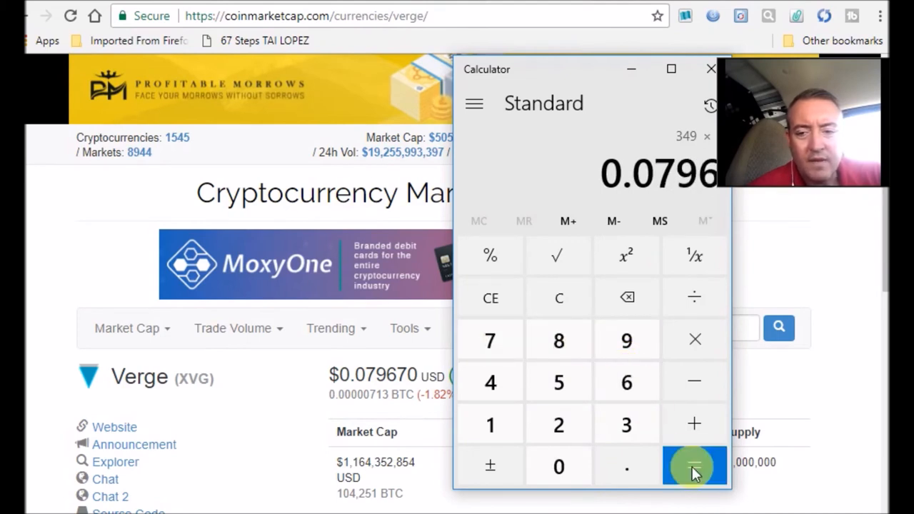
pyautogui.click(695, 466)
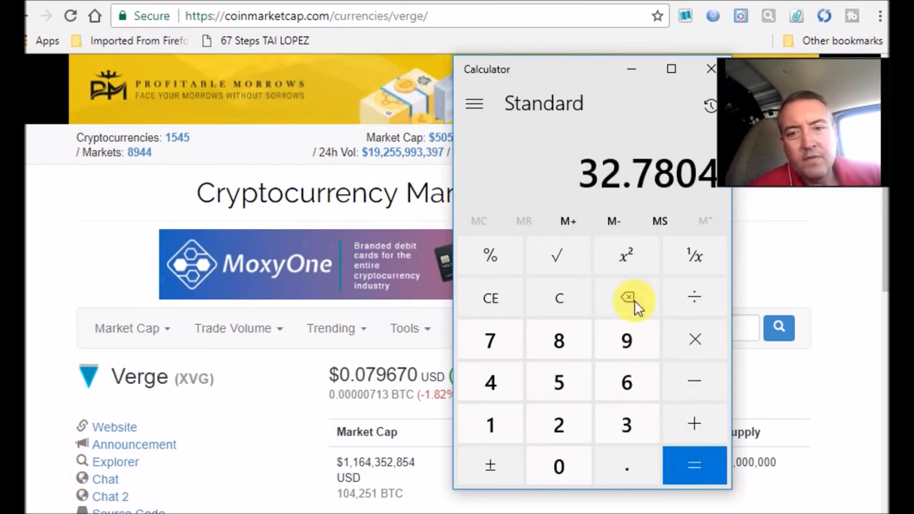
pyautogui.moveTo(597, 207)
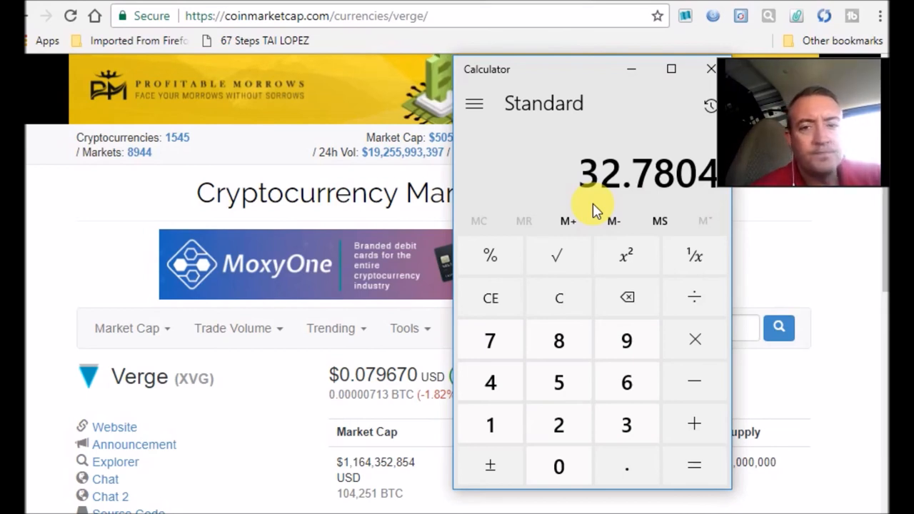
pyautogui.moveTo(631, 73)
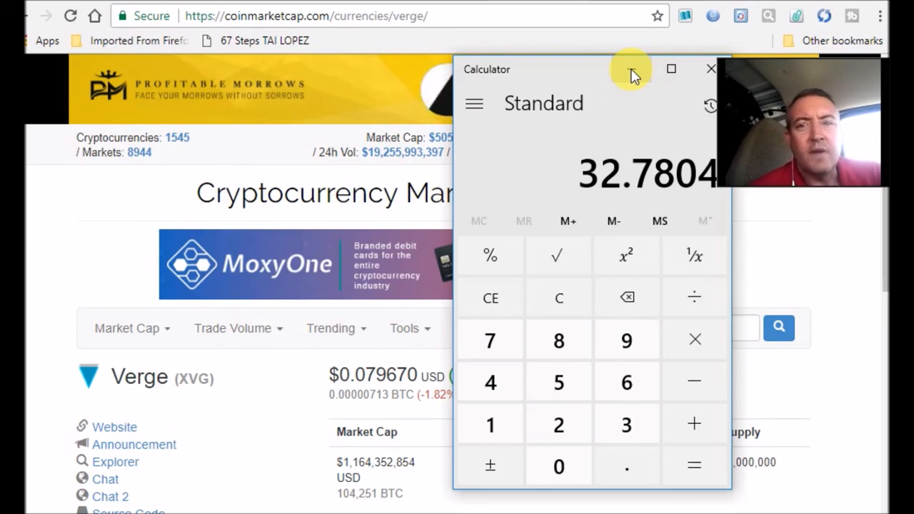
# Minimize the Calculator showing the Verge coins' dollar value.
pyautogui.click(711, 69)
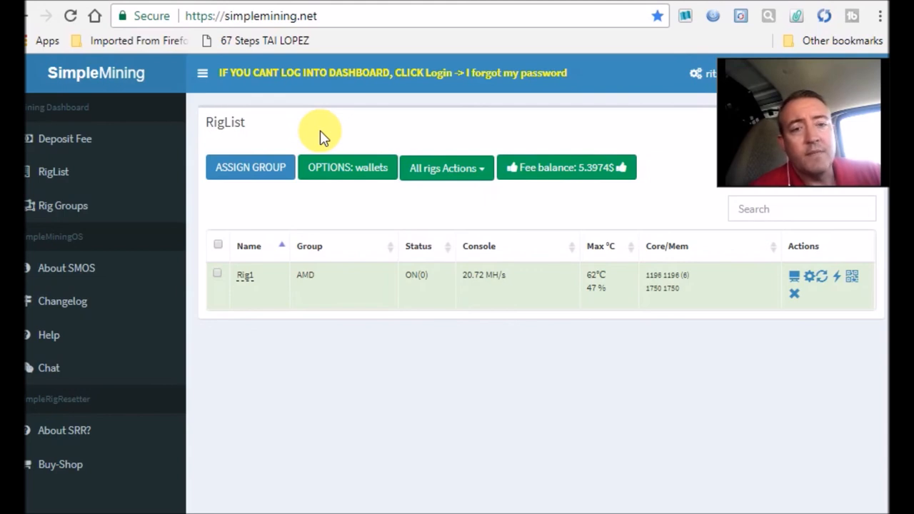
pyautogui.moveTo(357, 132)
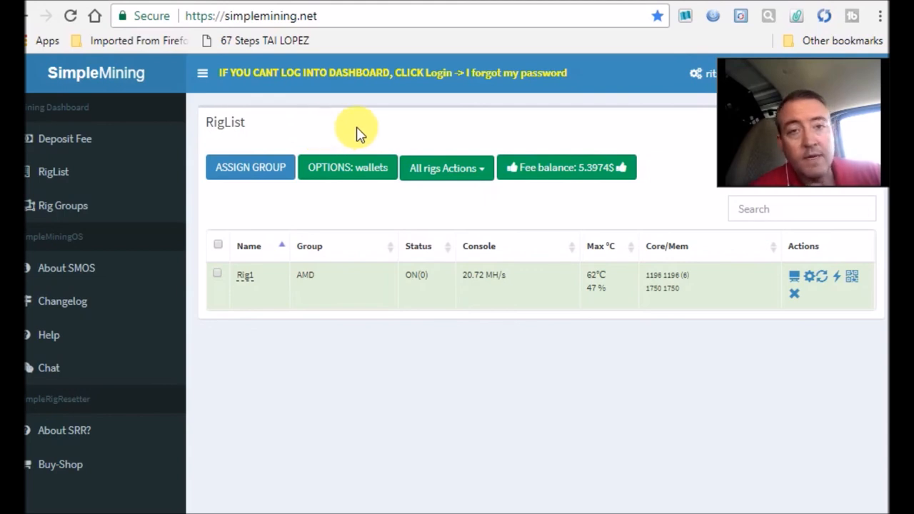